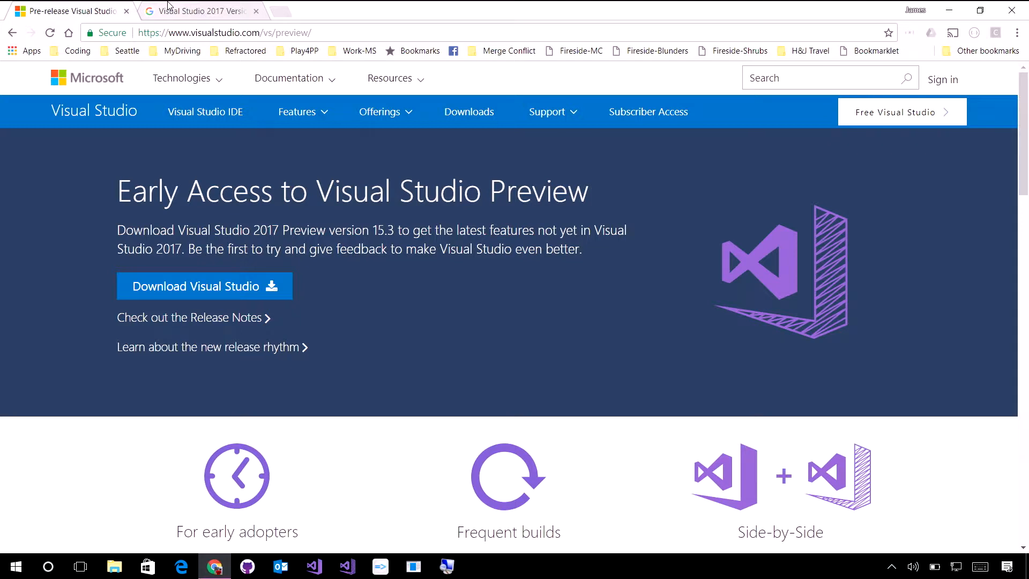
# Scroll the Visual Studio Preview page down to the What's New in the latest Preview list
pyautogui.scroll(-3)
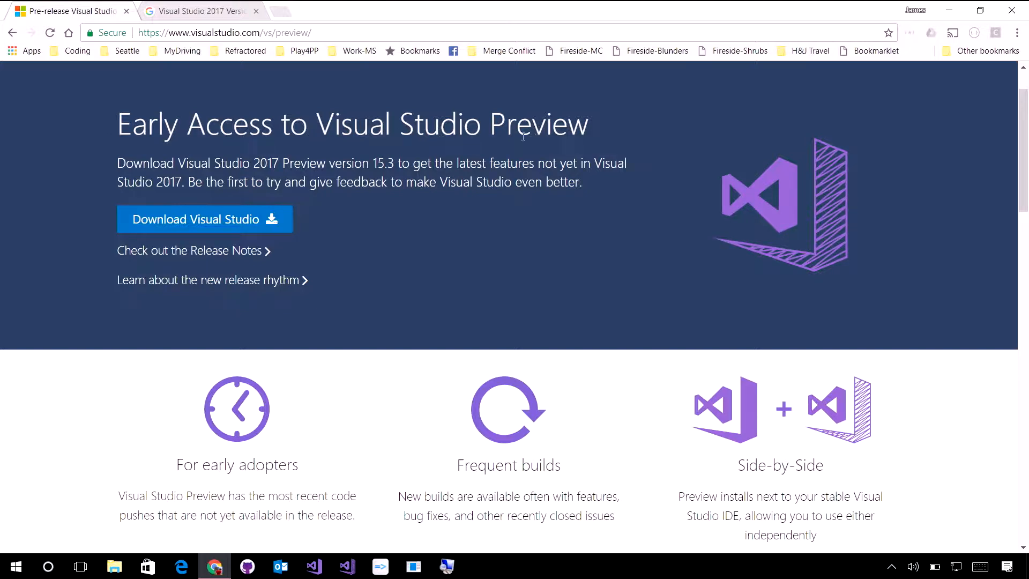
pyautogui.moveTo(231, 250)
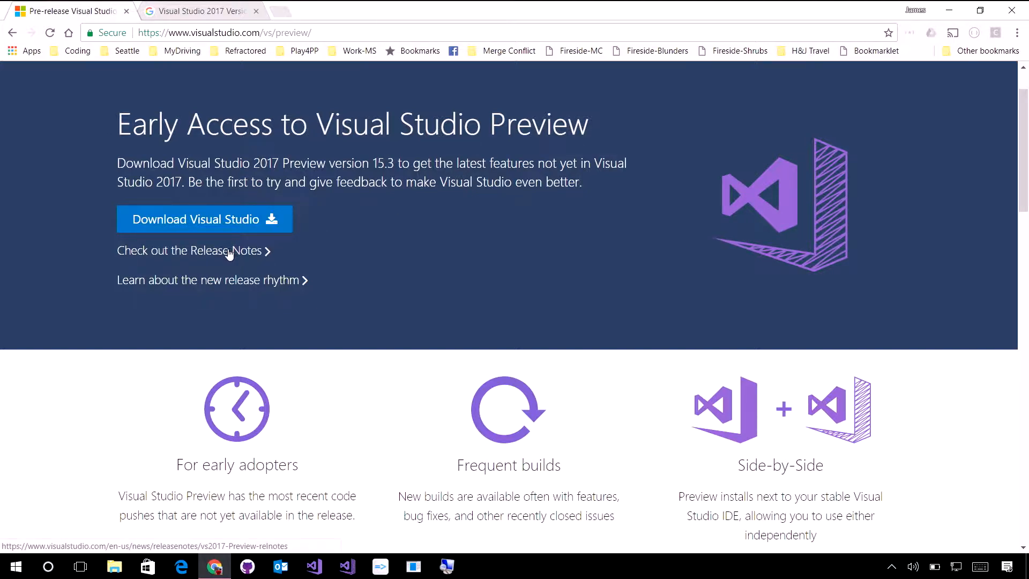
pyautogui.scroll(-3)
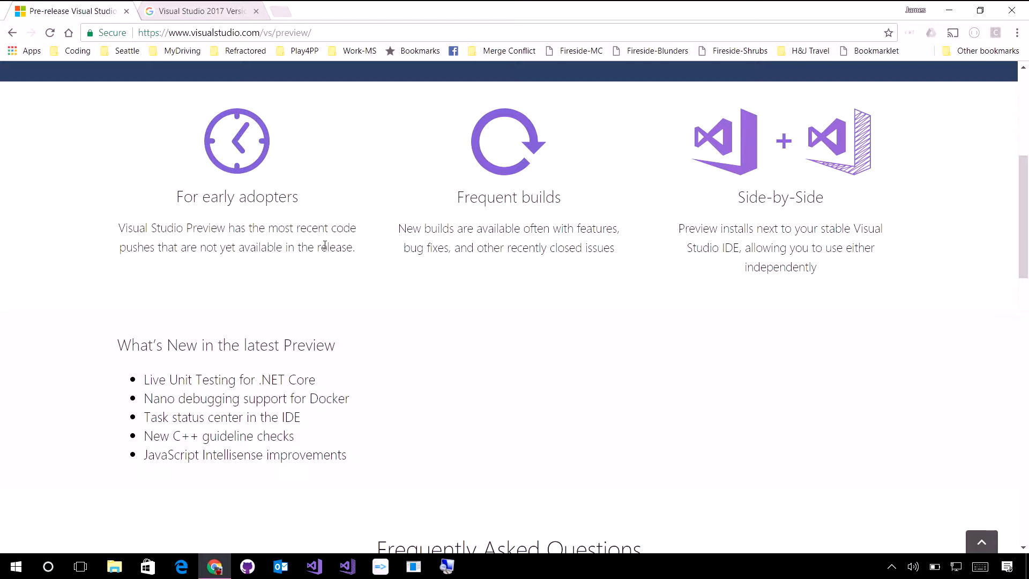
pyautogui.moveTo(220, 213)
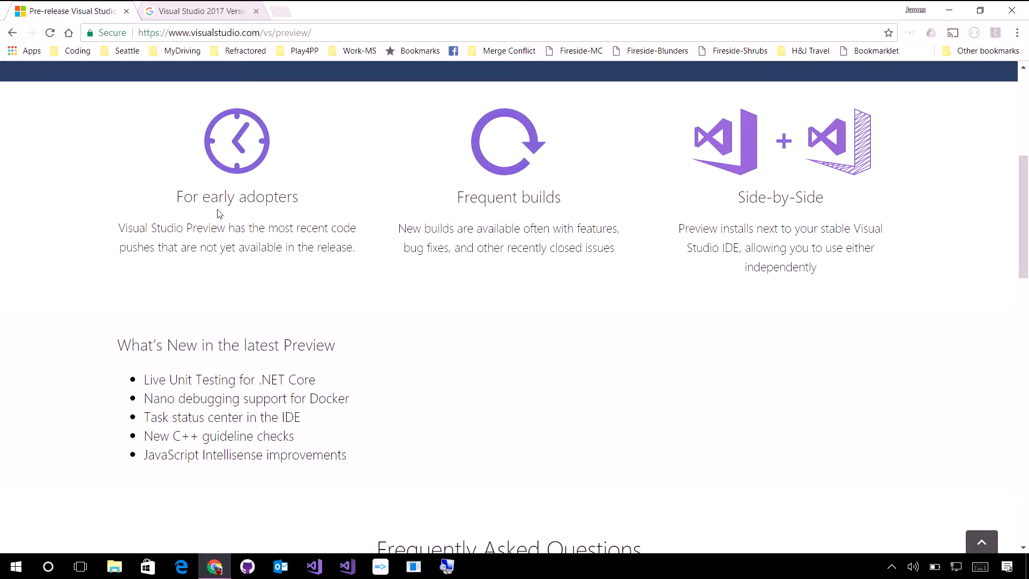
pyautogui.moveTo(402, 223)
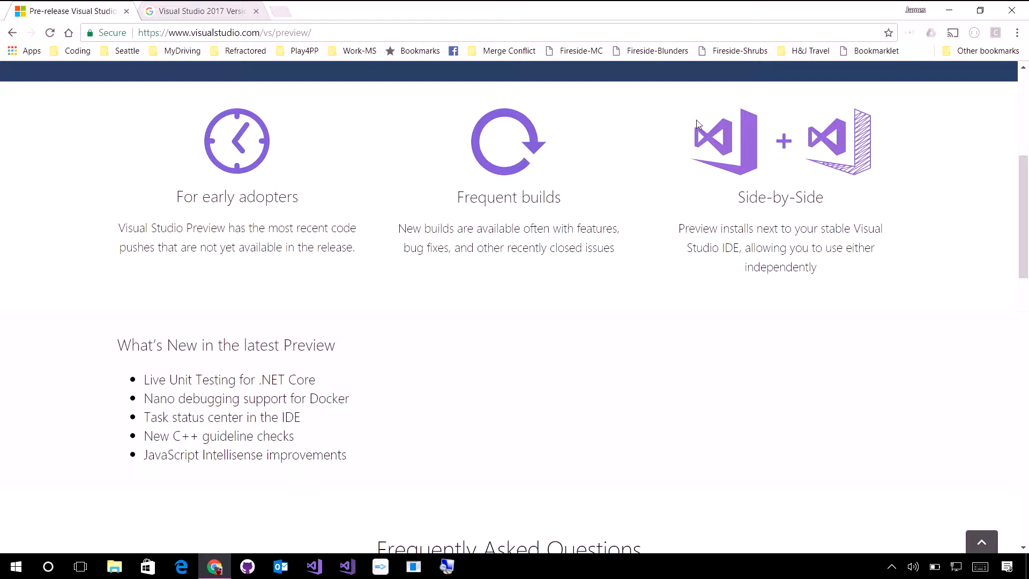
pyautogui.moveTo(895, 263)
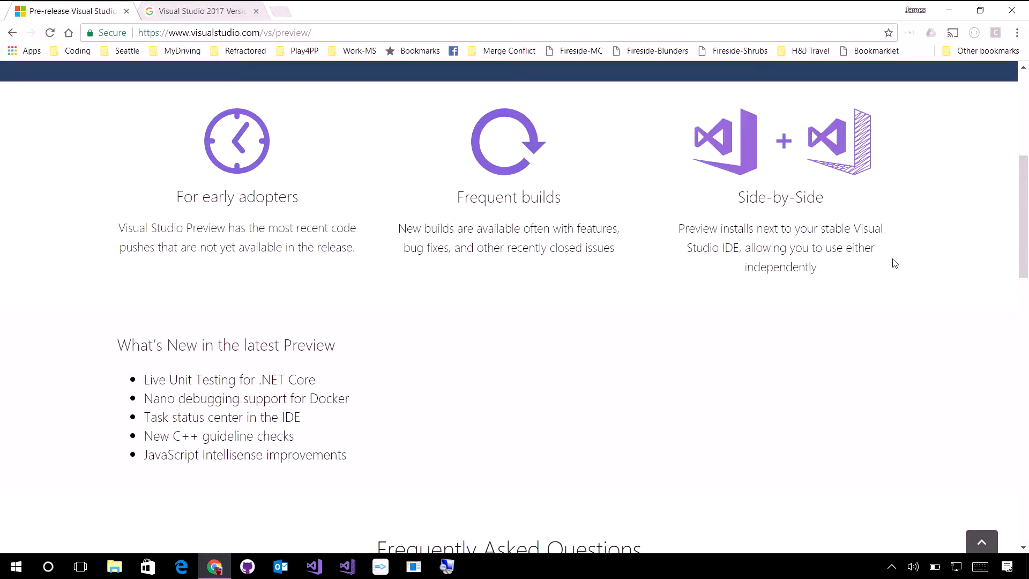
pyautogui.moveTo(707, 147)
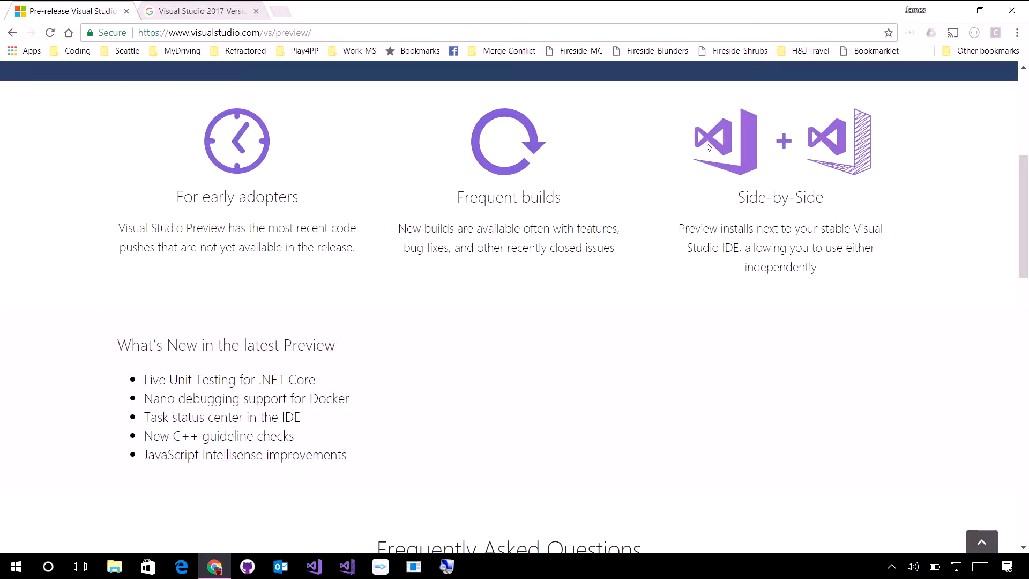
pyautogui.moveTo(848, 156)
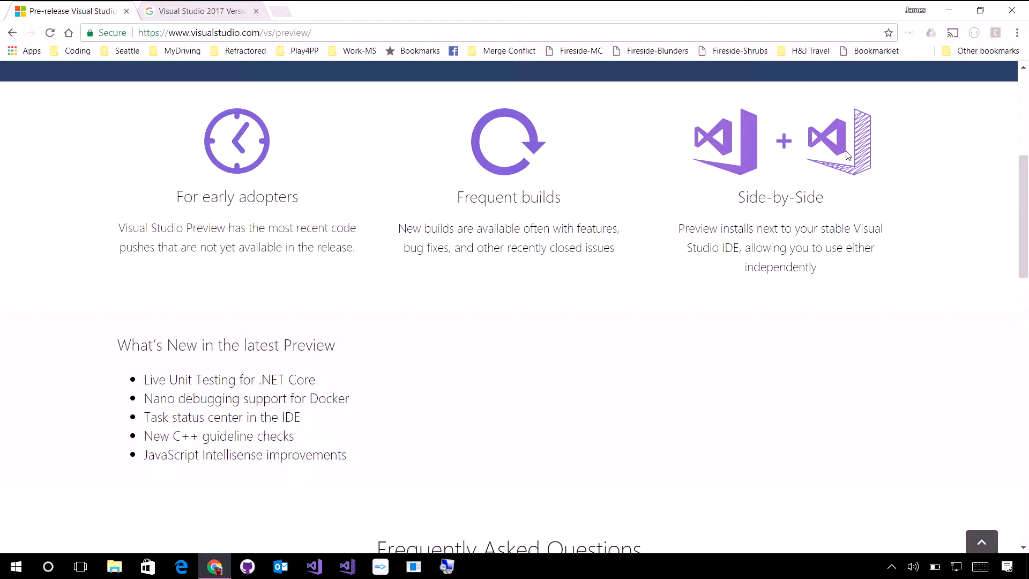
pyautogui.moveTo(854, 184)
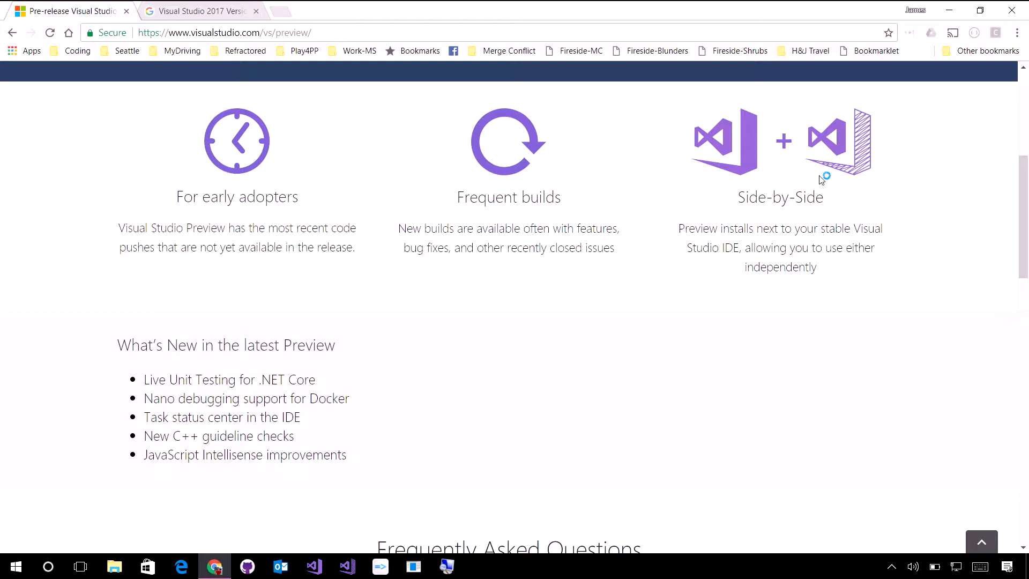
pyautogui.moveTo(348, 557)
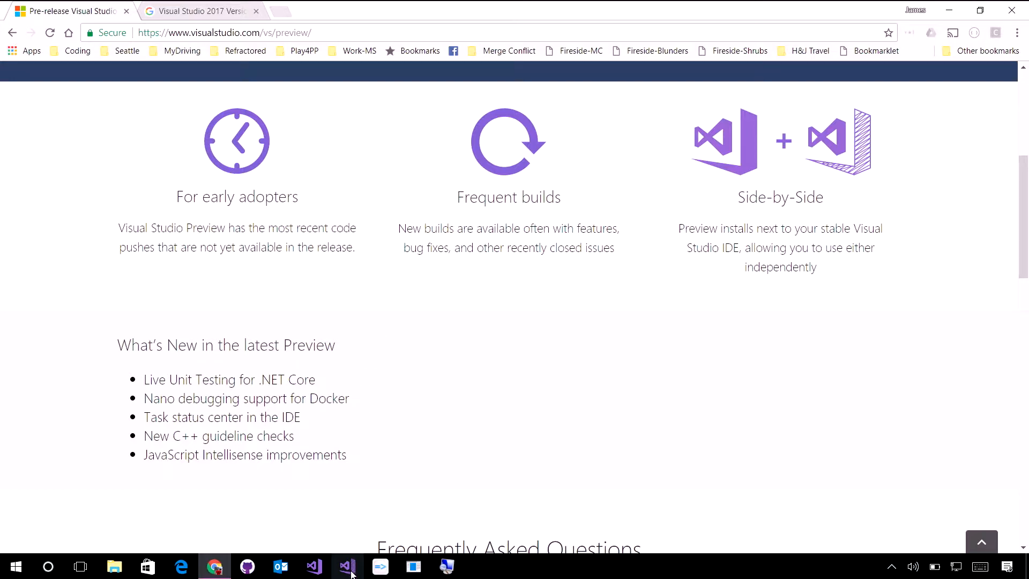
pyautogui.click(115, 567)
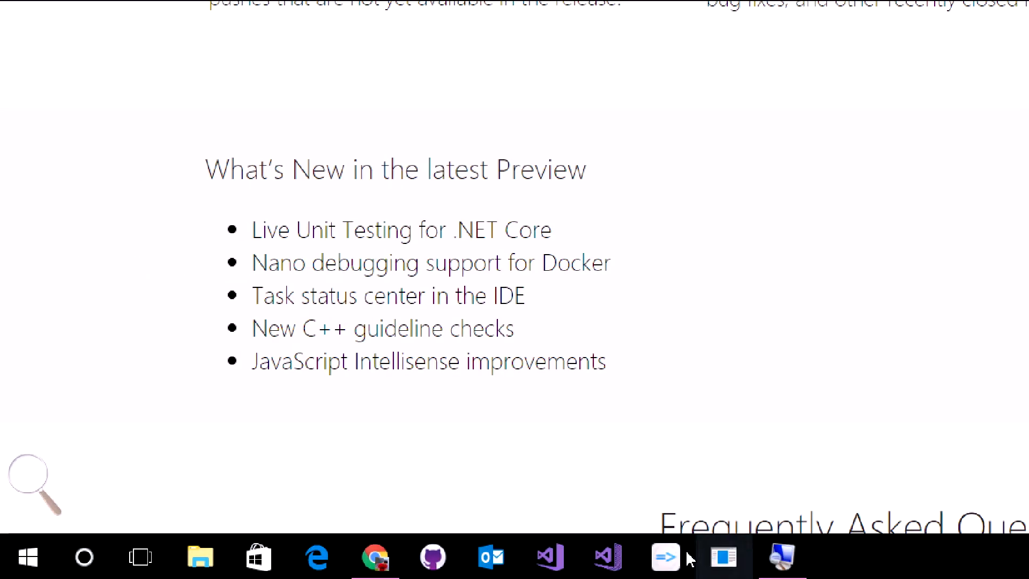
pyautogui.moveTo(607, 557)
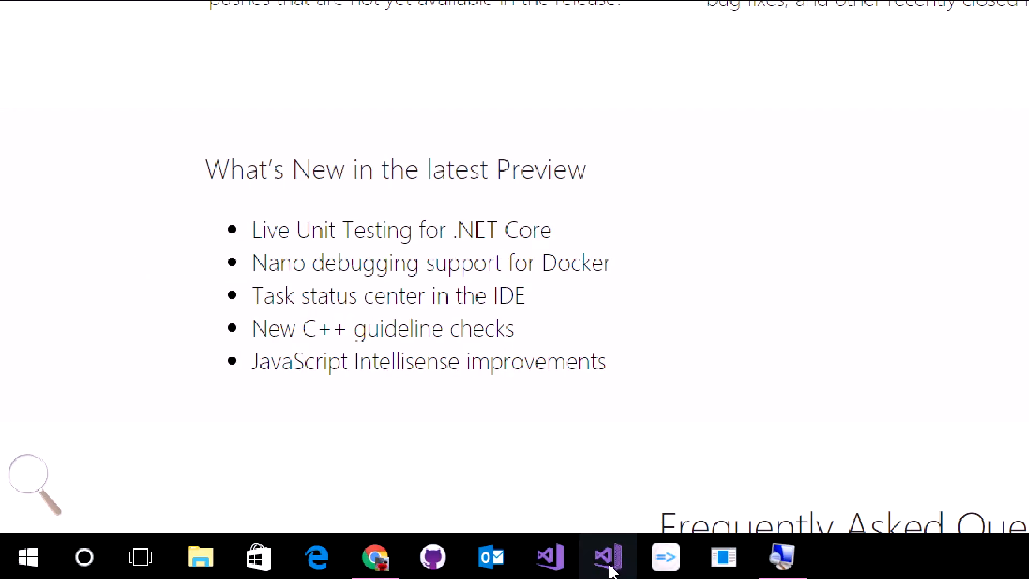
pyautogui.moveTo(604, 558)
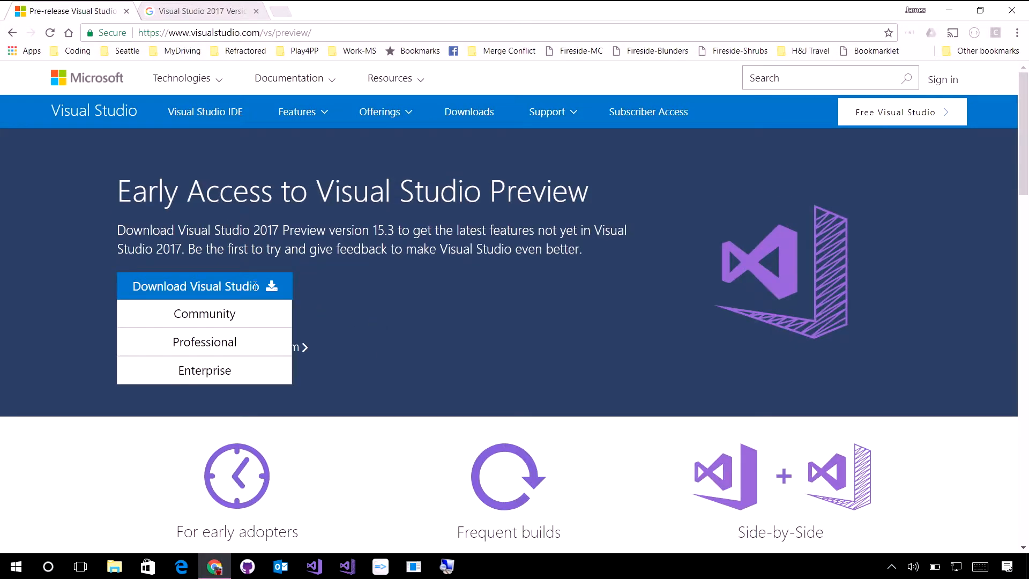
pyautogui.moveTo(205, 370)
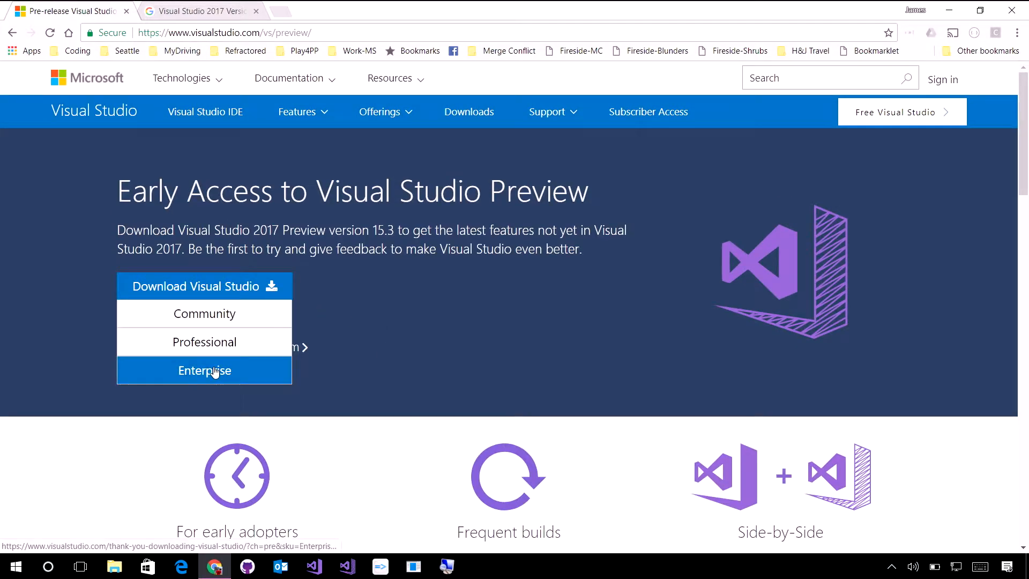
# Download the Enterprise Preview installer to the desktop and agree to the terms to continue
pyautogui.click(204, 370)
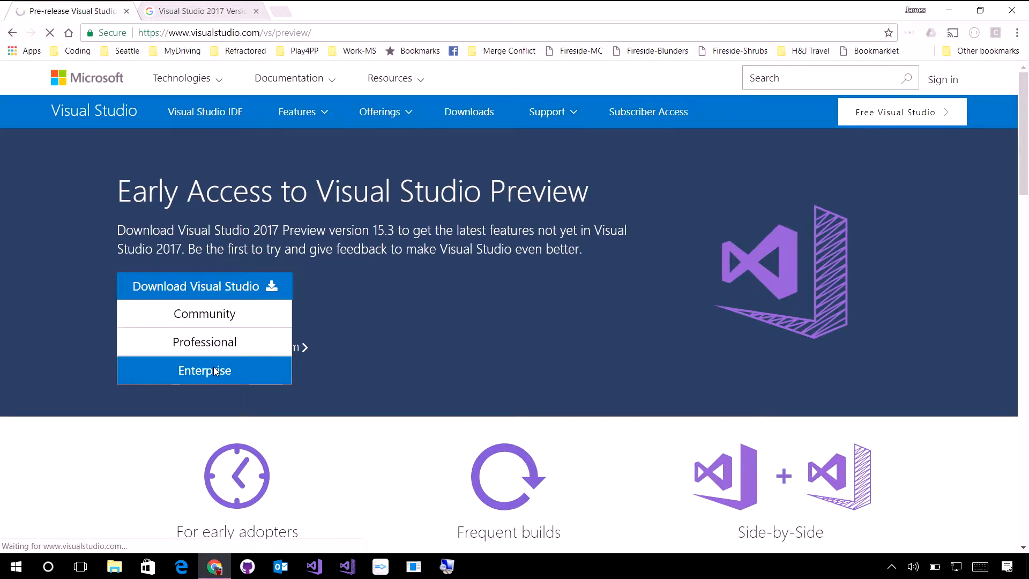
pyautogui.click(205, 370)
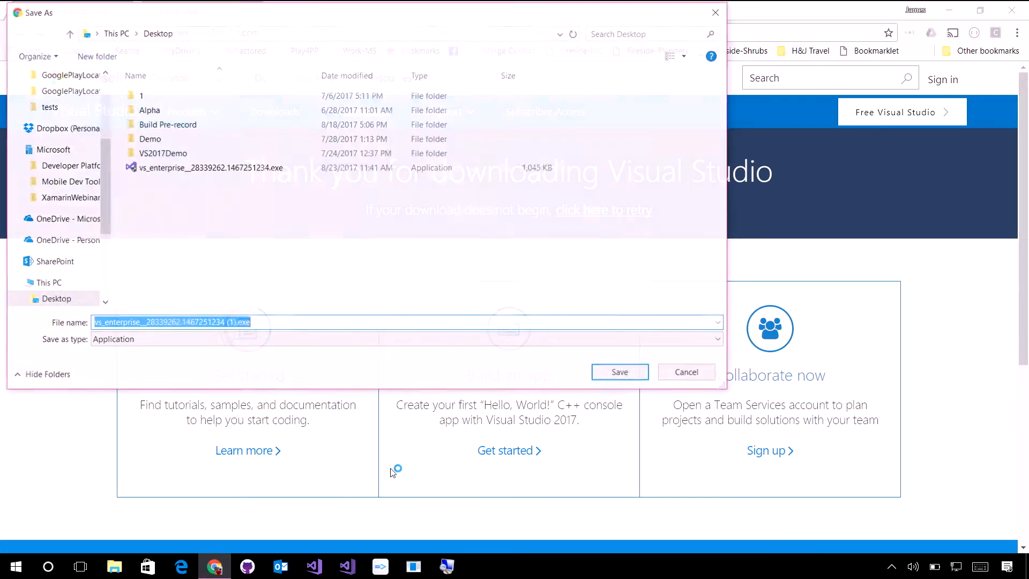
pyautogui.click(618, 372)
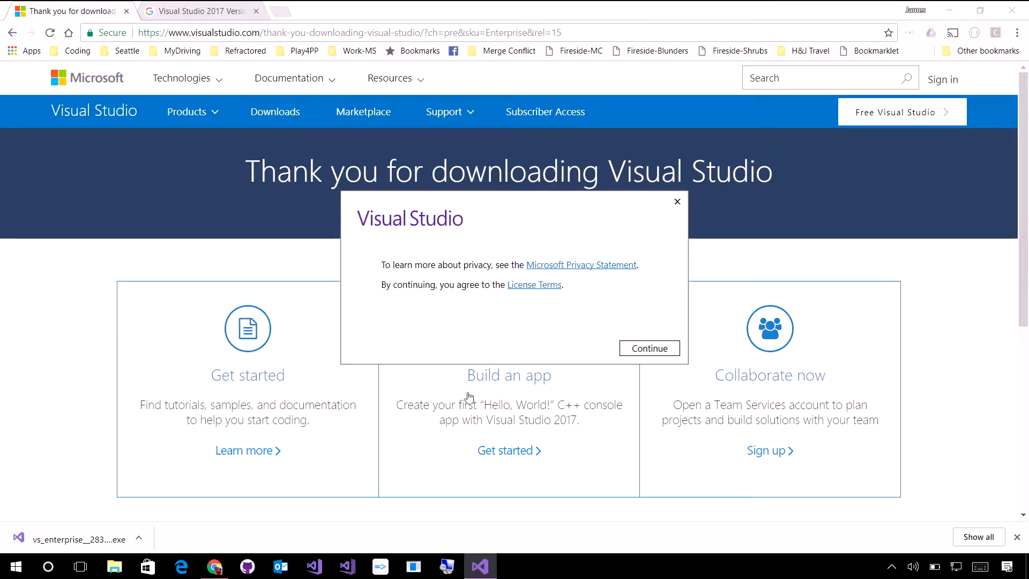
pyautogui.click(648, 348)
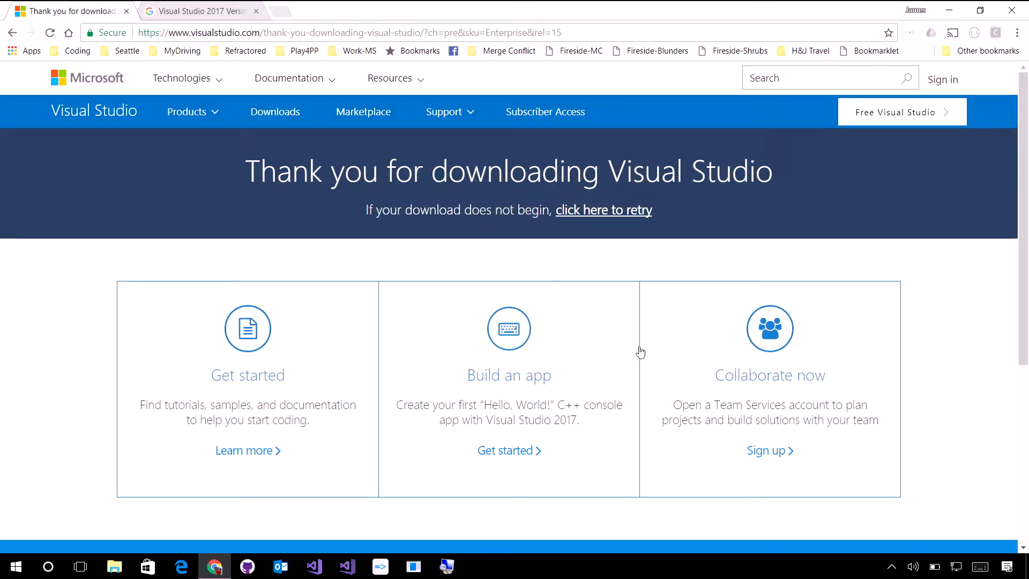
# Show installed products: Enterprise 2017 Preview 15.3.1 Preview 1.0 beside stable Enterprise 2017 15.3.2
pyautogui.click(479, 566)
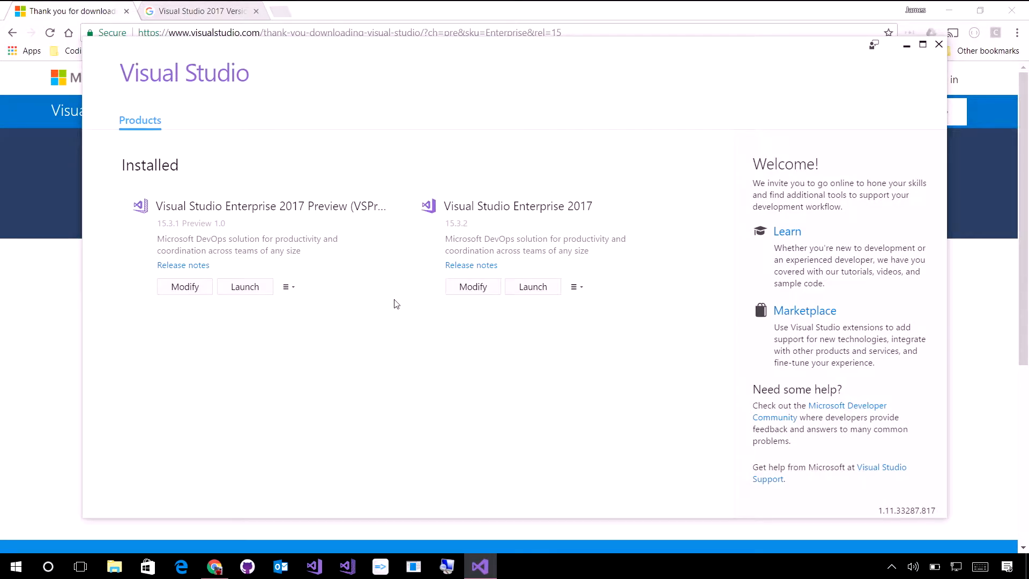
pyautogui.moveTo(413, 283)
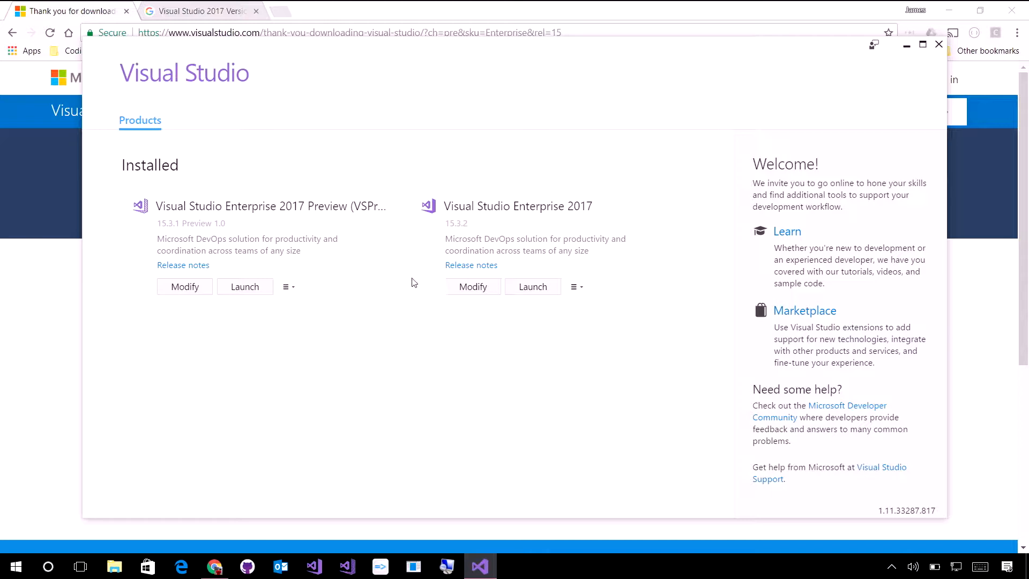
pyautogui.moveTo(166, 208)
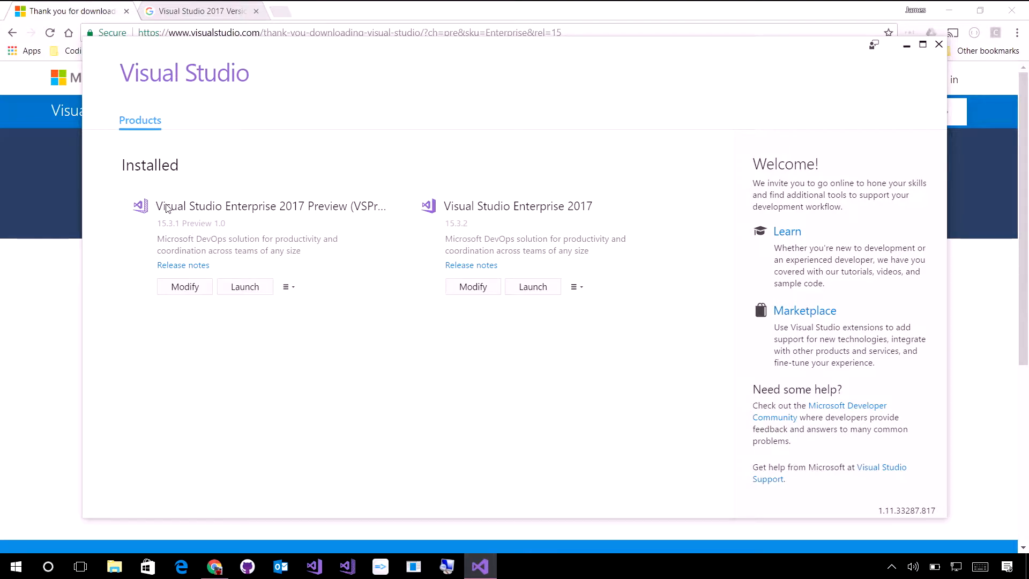
pyautogui.moveTo(269, 206)
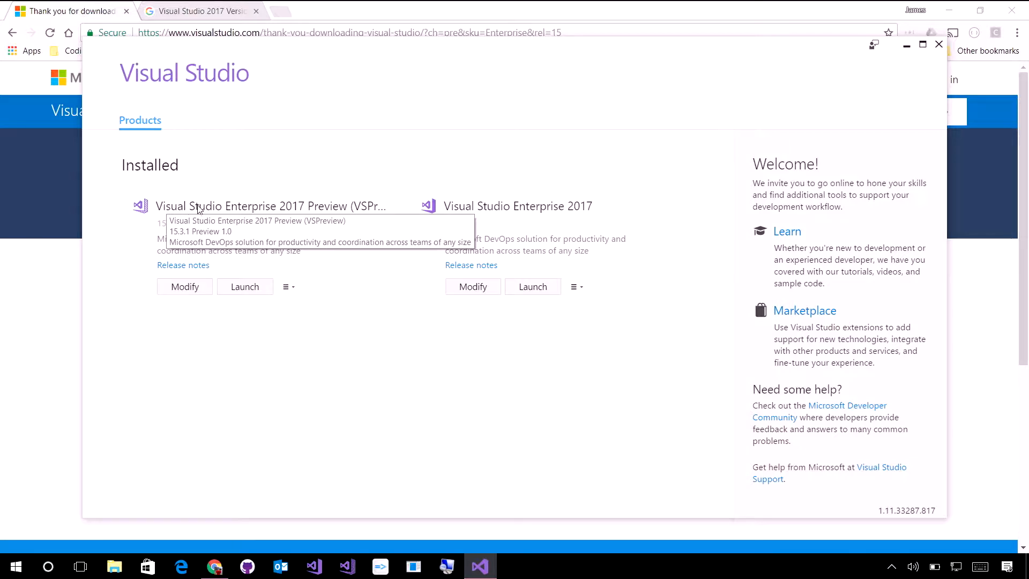
pyautogui.click(287, 287)
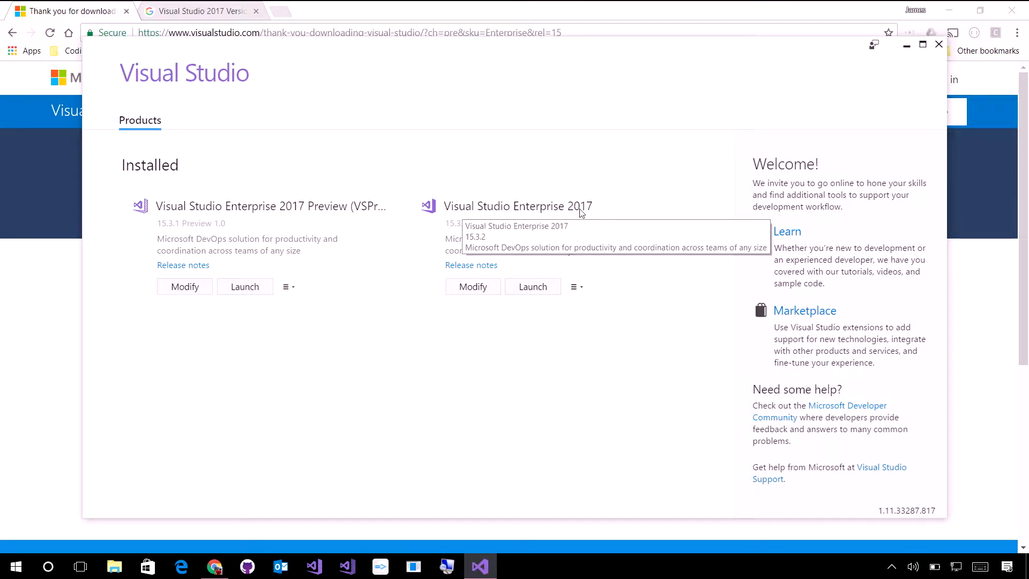
pyautogui.moveTo(266, 213)
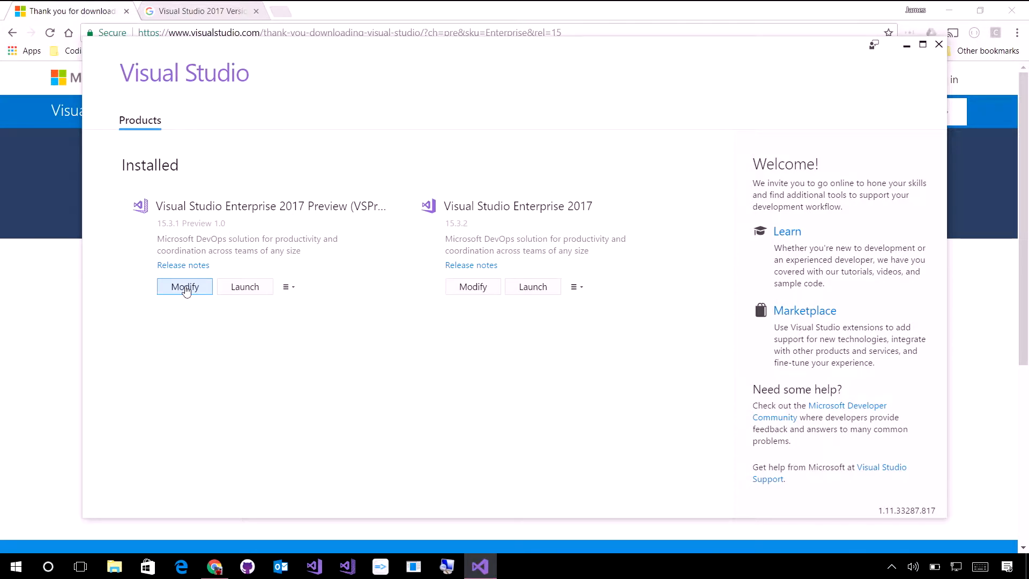
pyautogui.click(185, 286)
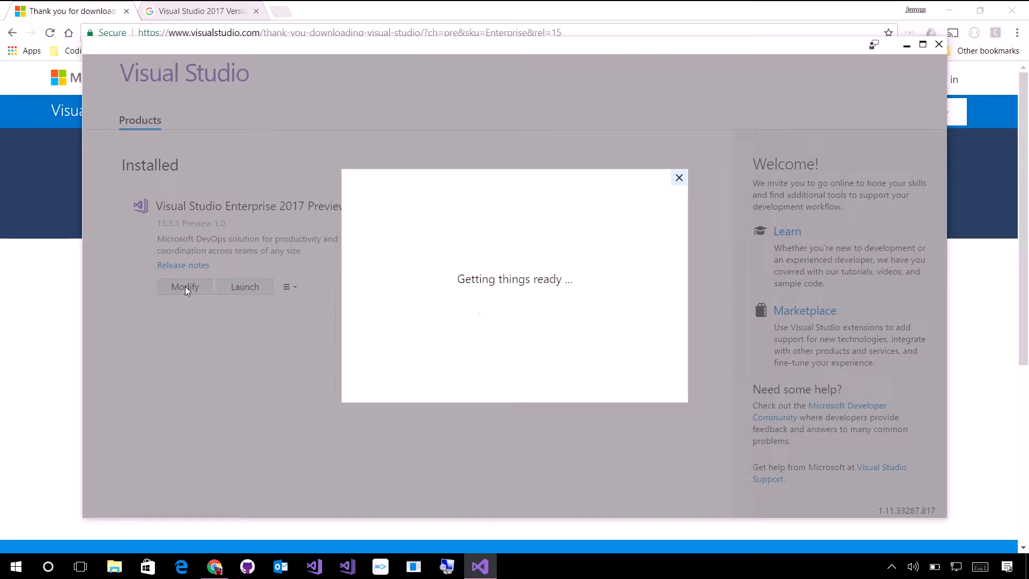
pyautogui.click(184, 287)
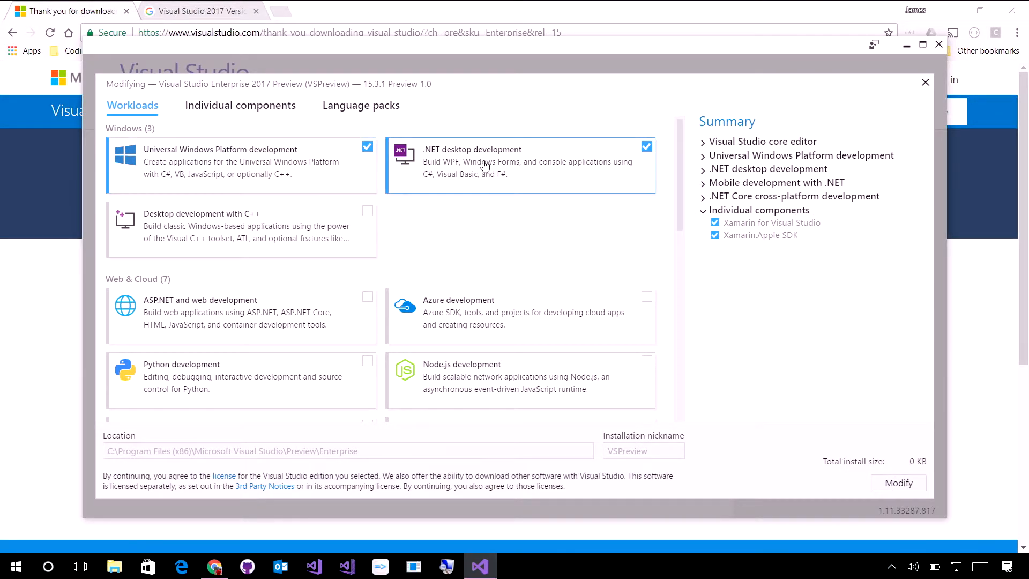
pyautogui.scroll(-3)
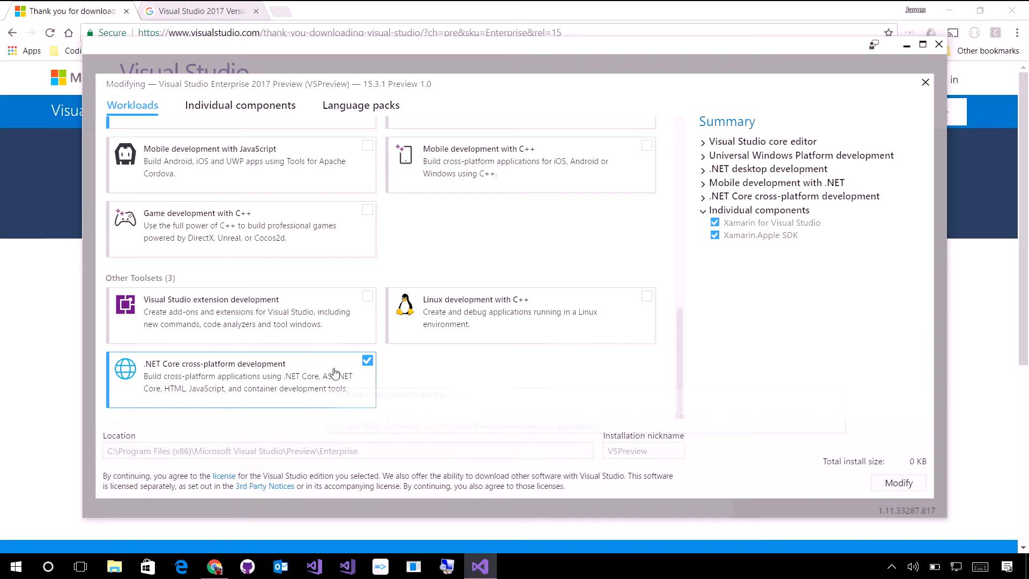
pyautogui.scroll(3)
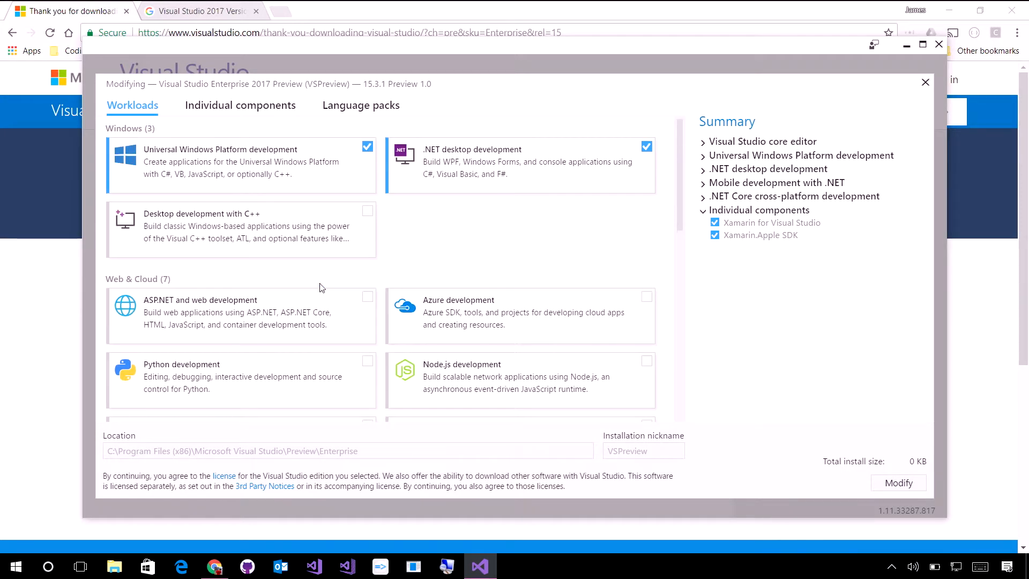
pyautogui.moveTo(892, 64)
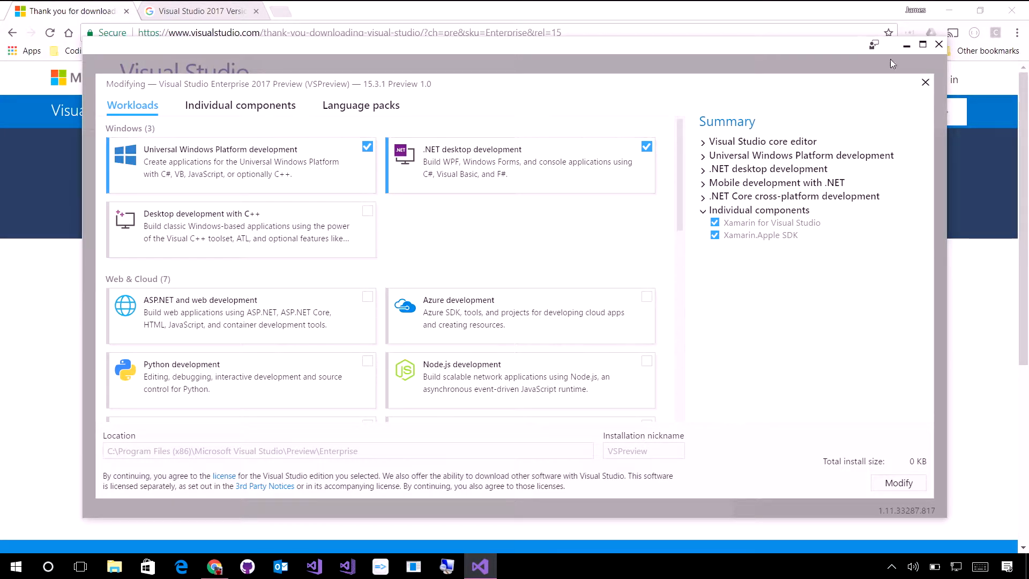
pyautogui.click(926, 82)
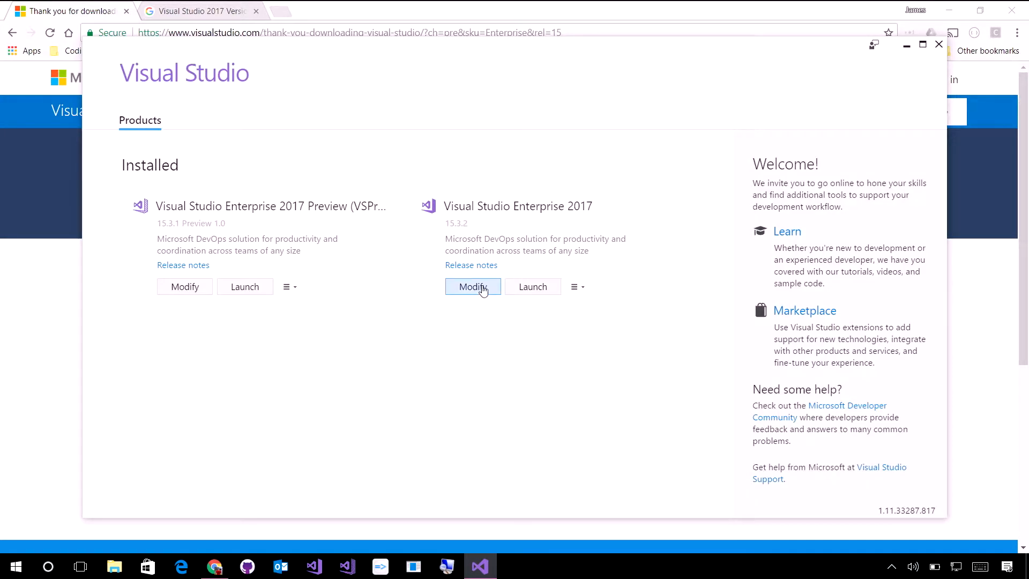
pyautogui.click(473, 286)
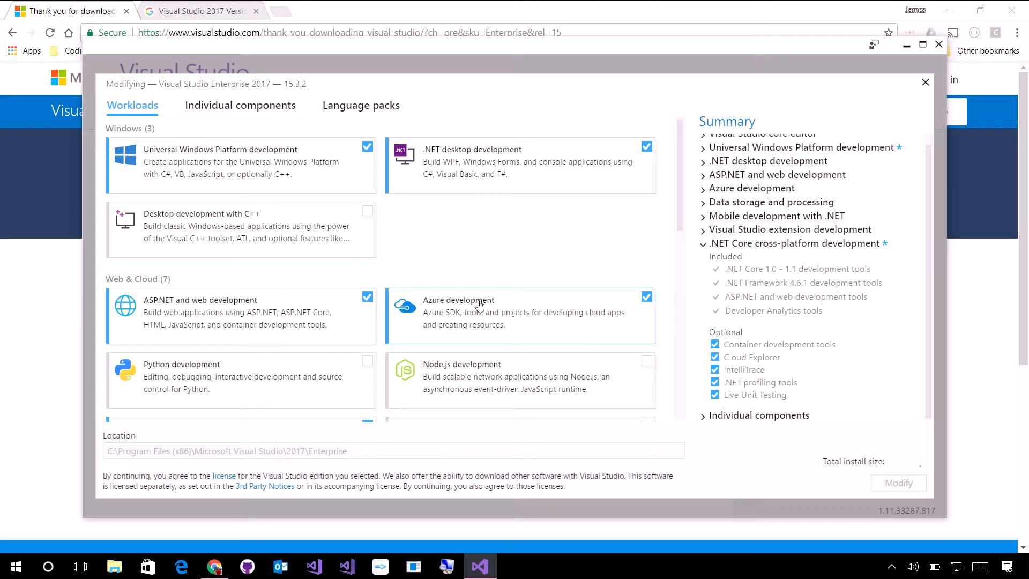
pyautogui.moveTo(331, 190)
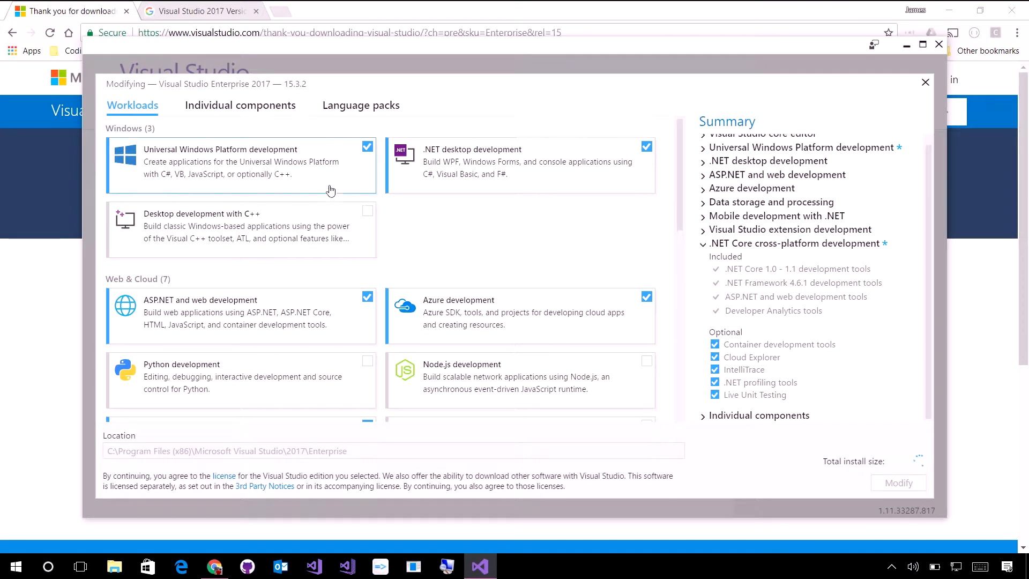
pyautogui.scroll(-3)
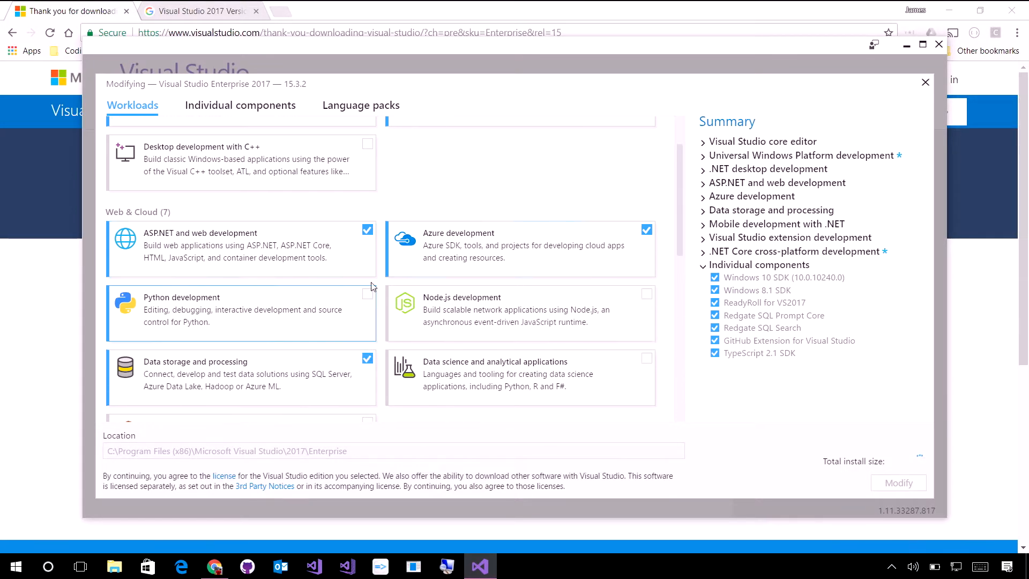
pyautogui.scroll(-3)
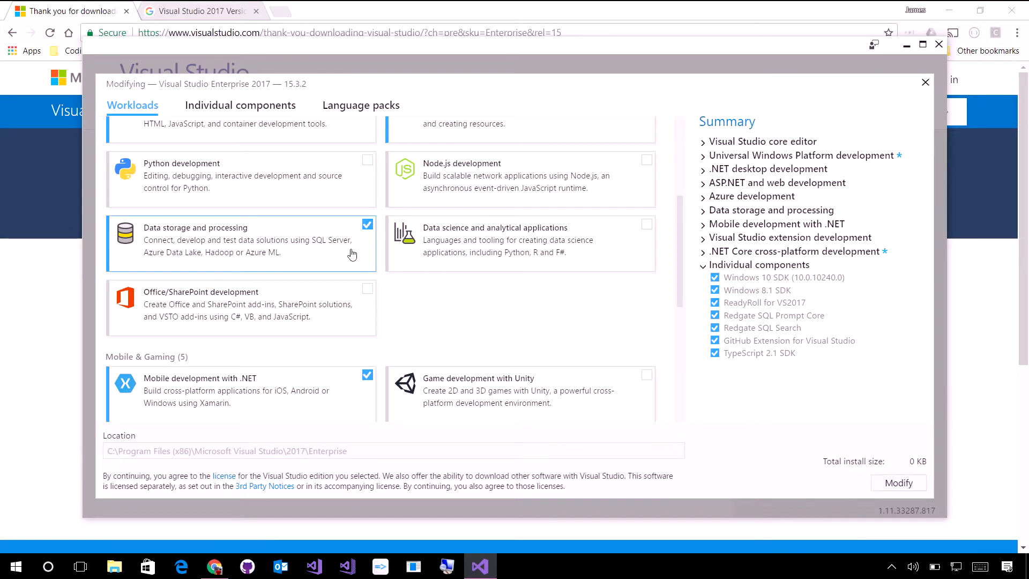
pyautogui.scroll(-3)
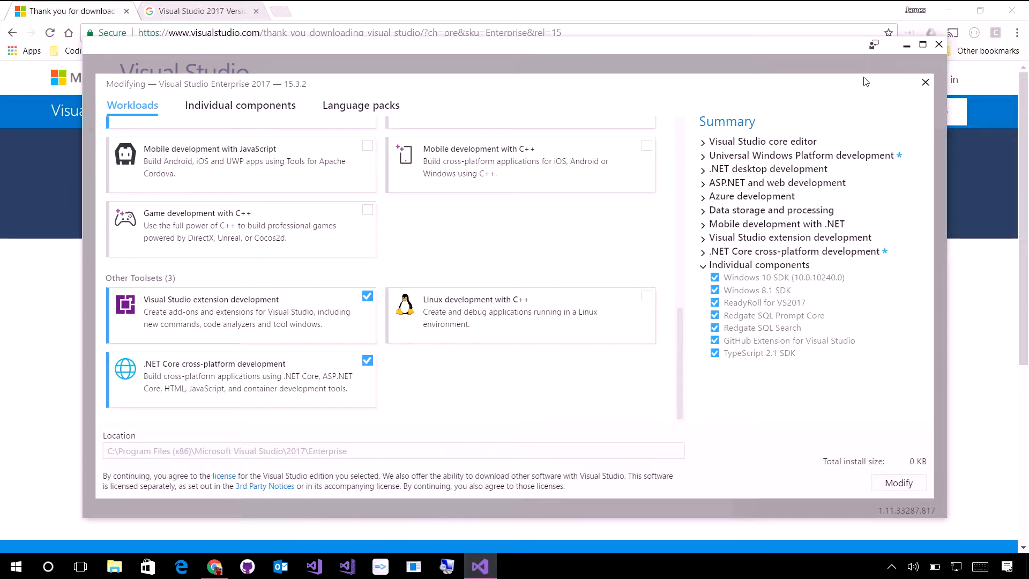
pyautogui.moveTo(926, 82)
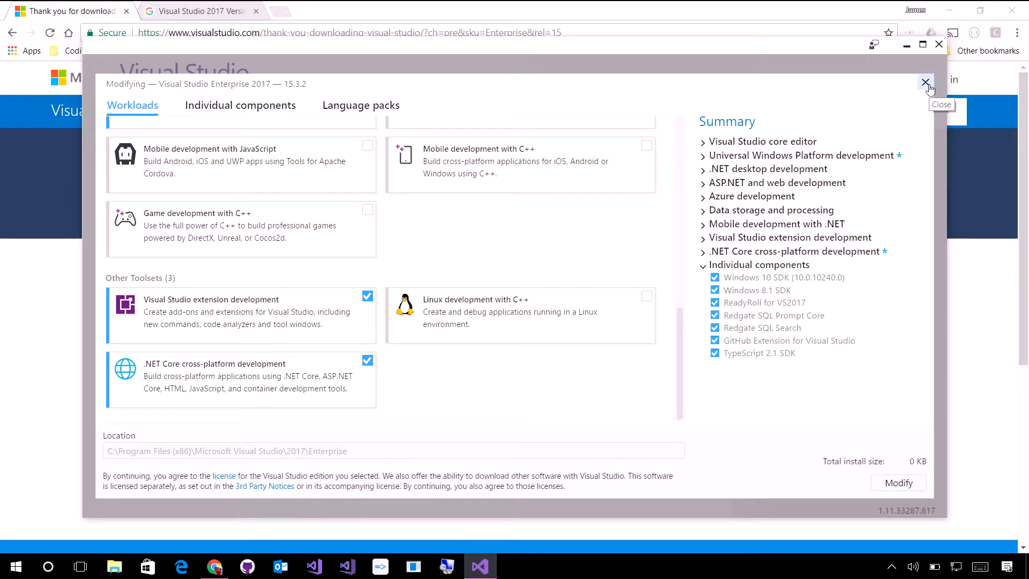
pyautogui.click(927, 84)
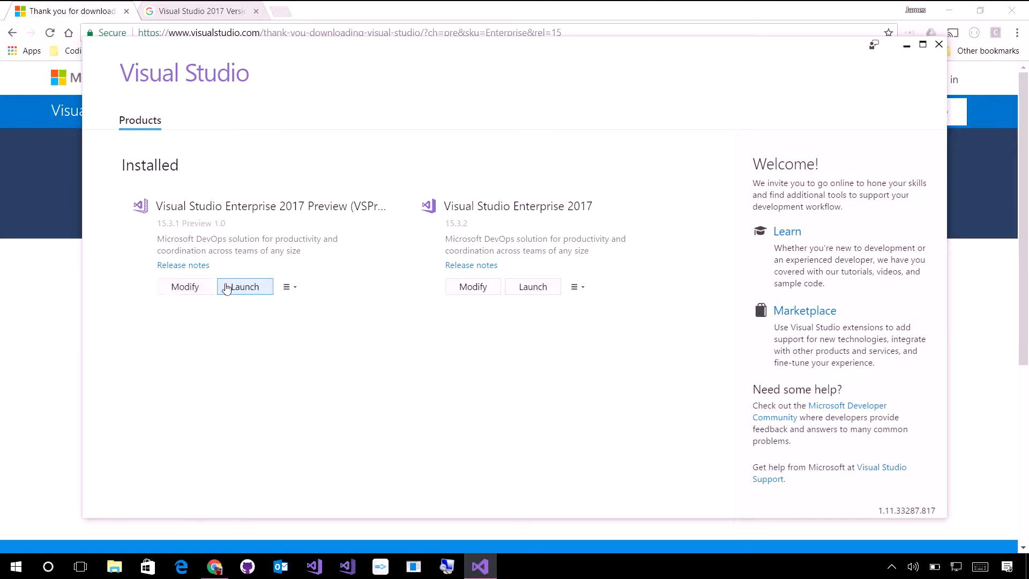
pyautogui.moveTo(249, 383)
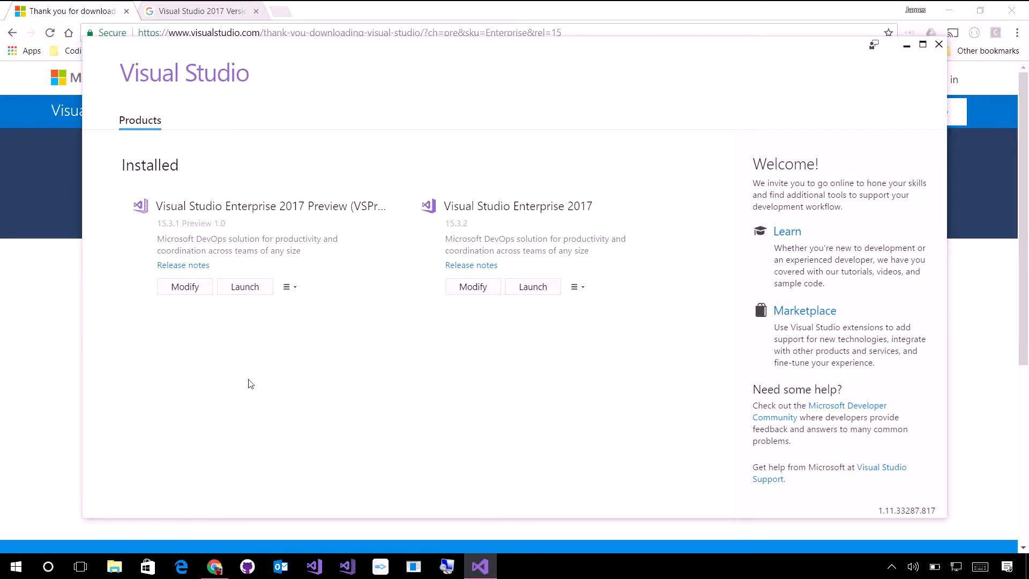
pyautogui.moveTo(251, 380)
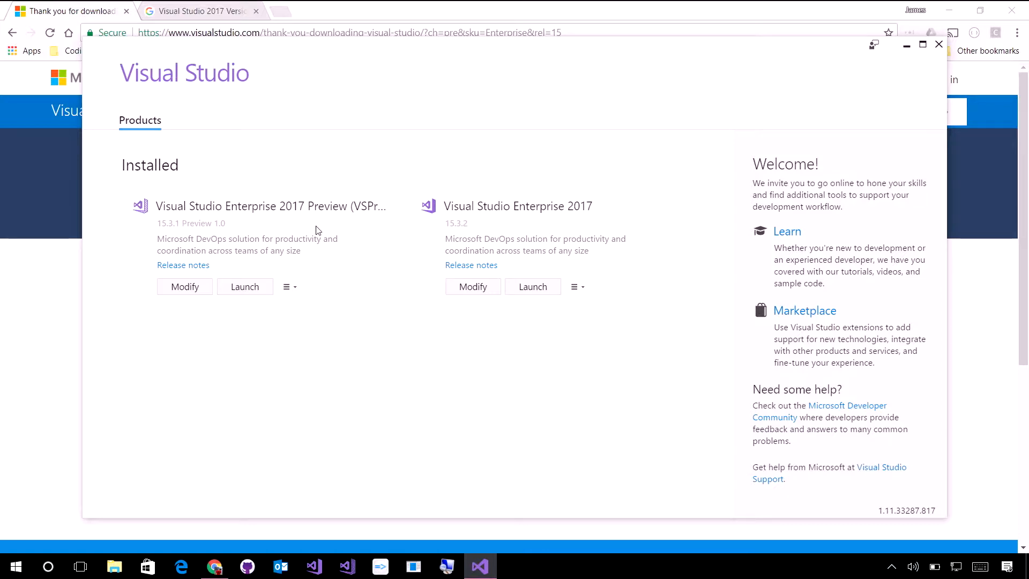
pyautogui.moveTo(244, 289)
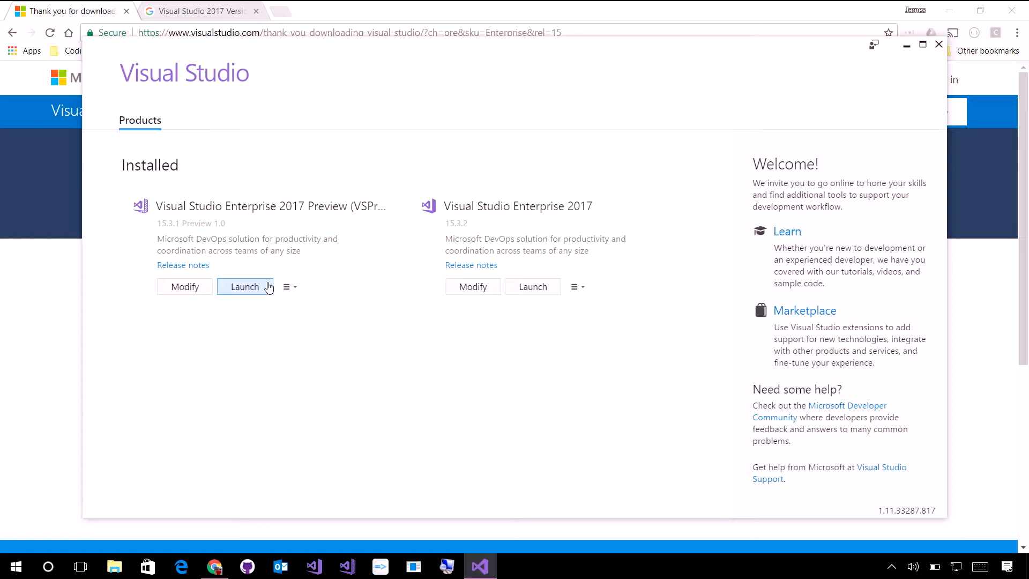
pyautogui.moveTo(248, 294)
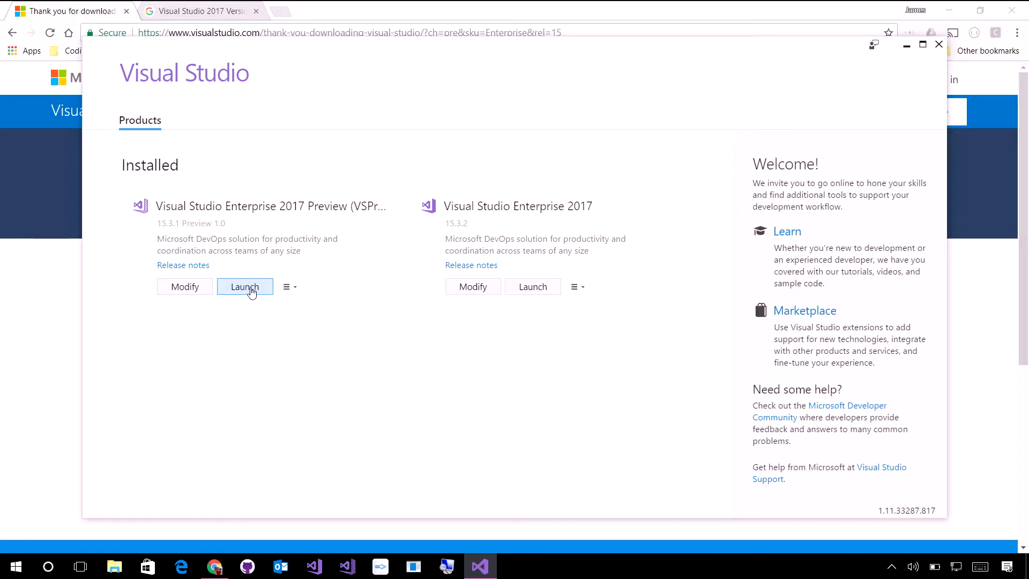
# Launch Visual Studio Enterprise 2017 Preview from the installer
pyautogui.click(245, 287)
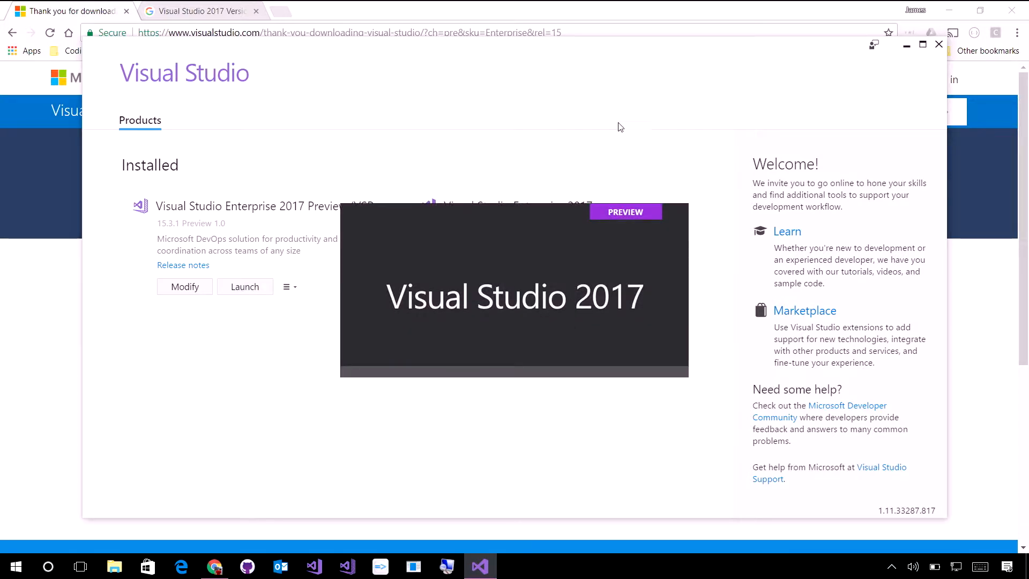
pyautogui.moveTo(242, 302)
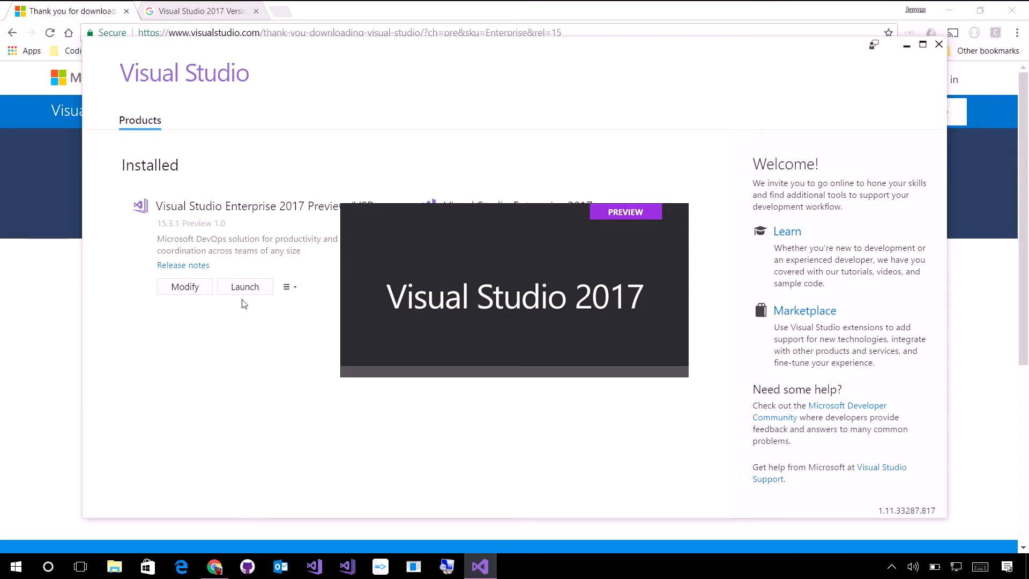
pyautogui.moveTo(598, 220)
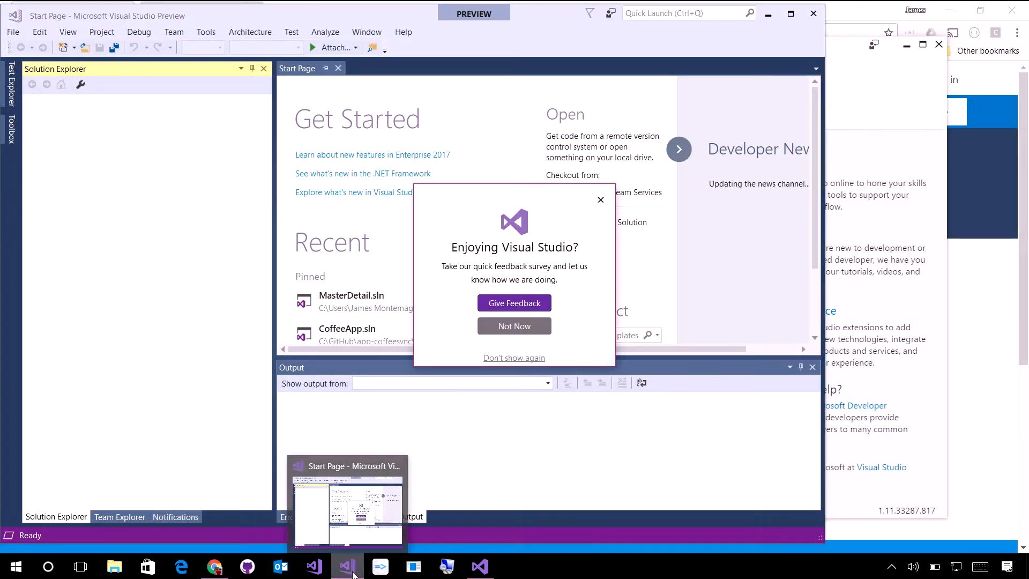
# Dismiss the 'Enjoying Visual Studio?' survey prompt and start stable Visual Studio 2017 too
pyautogui.click(514, 326)
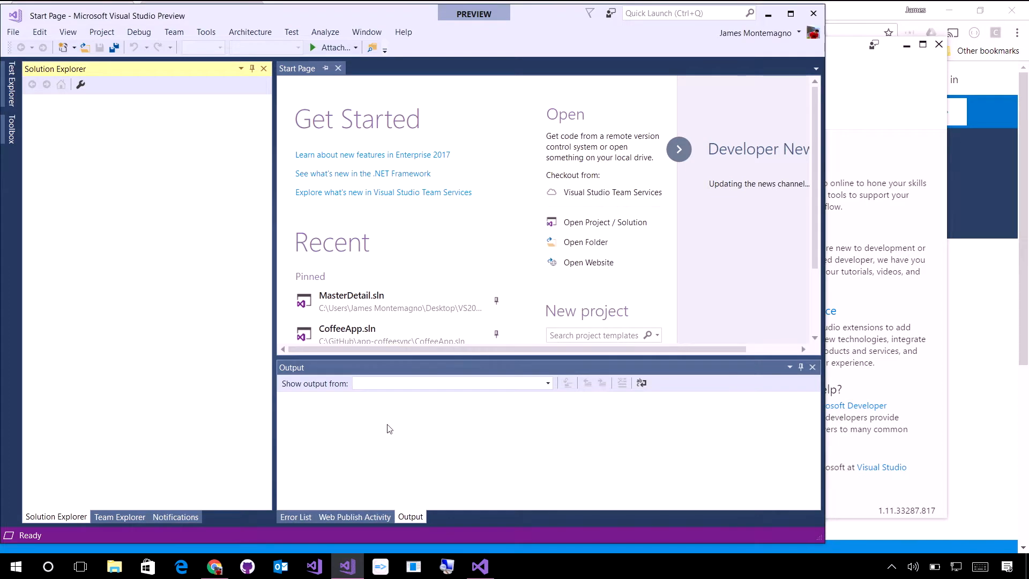
pyautogui.click(314, 566)
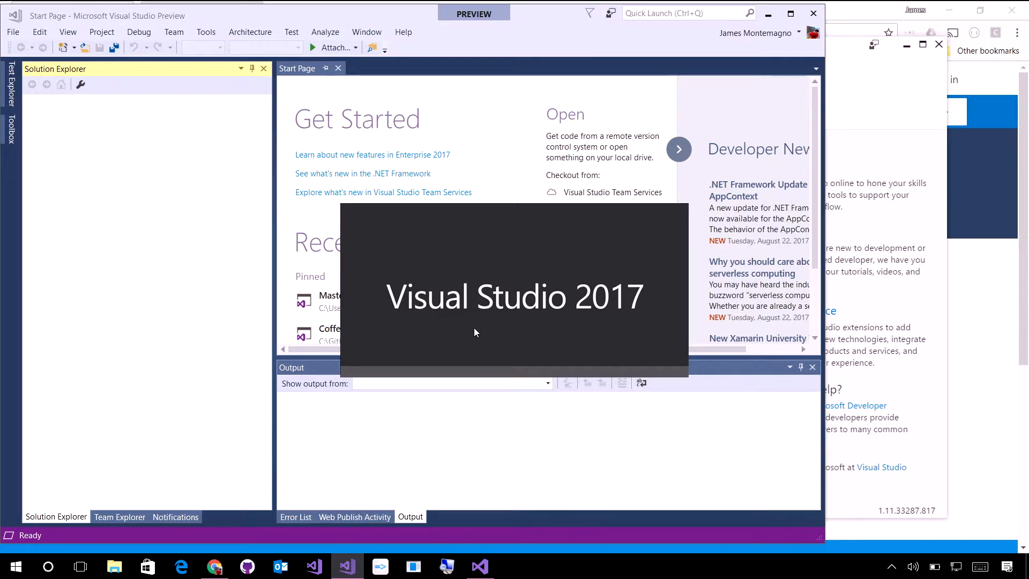
pyautogui.moveTo(471, 333)
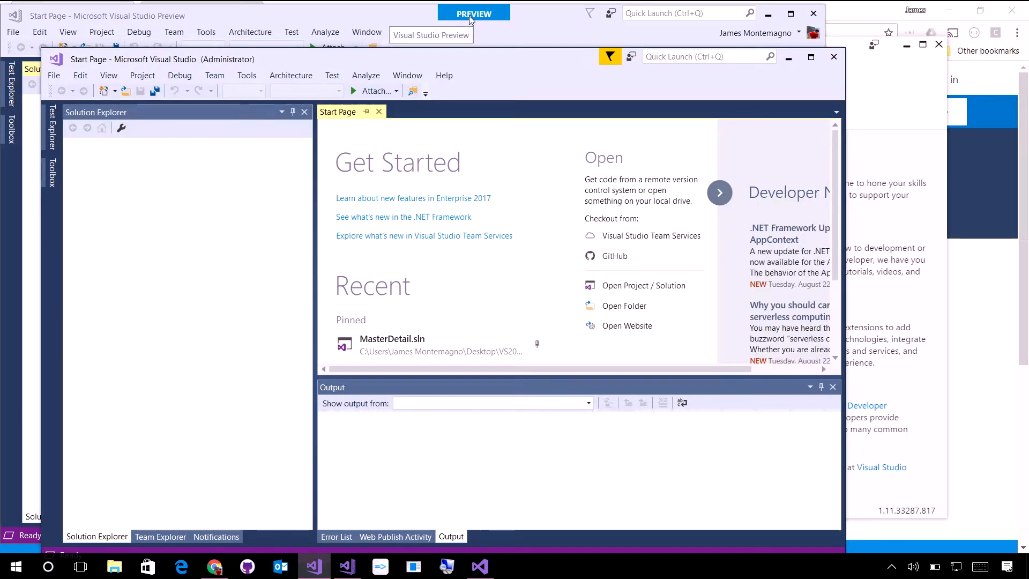
pyautogui.moveTo(484, 59)
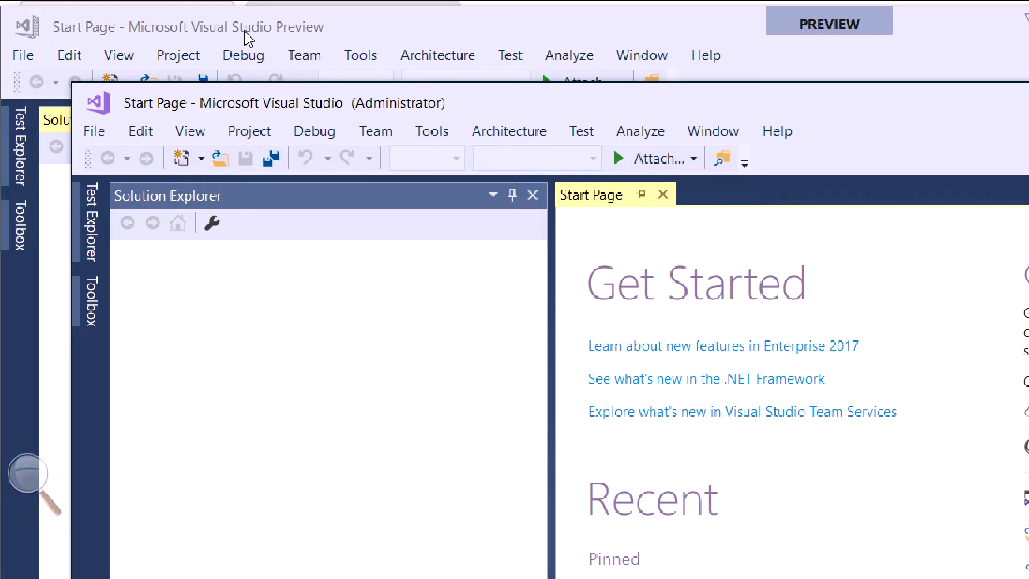
pyautogui.moveTo(242, 41)
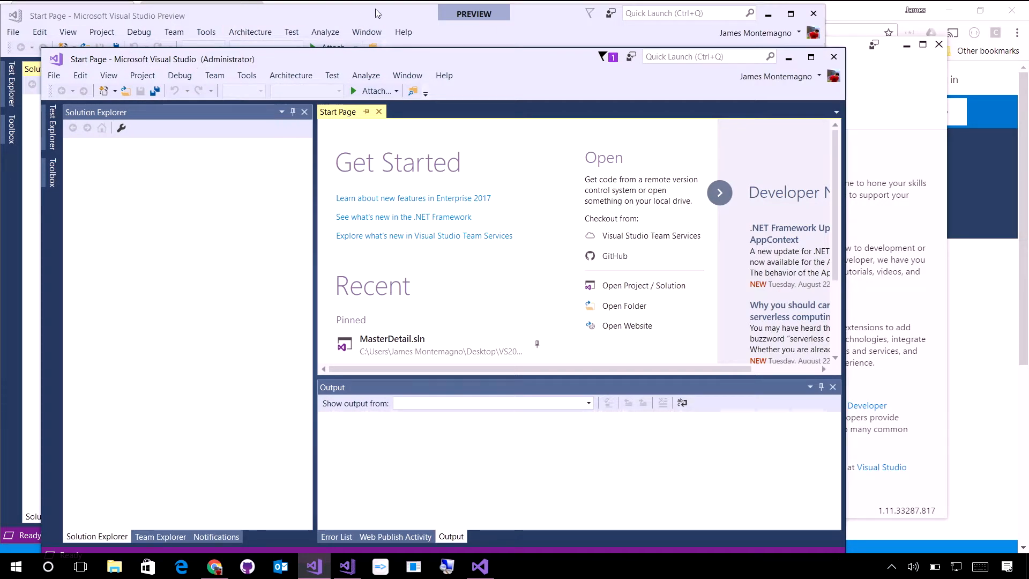
pyautogui.moveTo(472, 35)
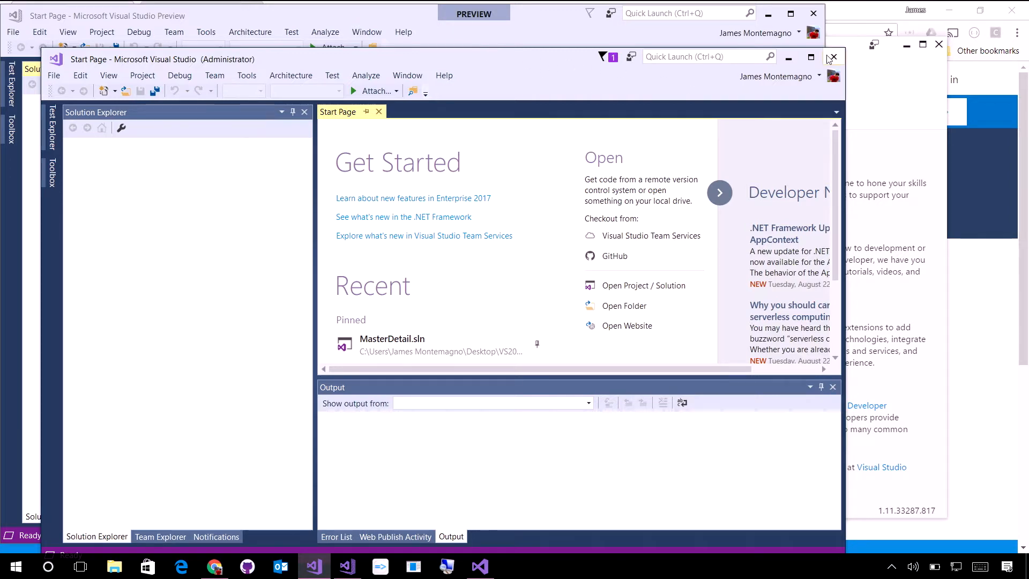
# Close the stable Visual Studio 2017 window after comparing it with the Preview
pyautogui.click(833, 58)
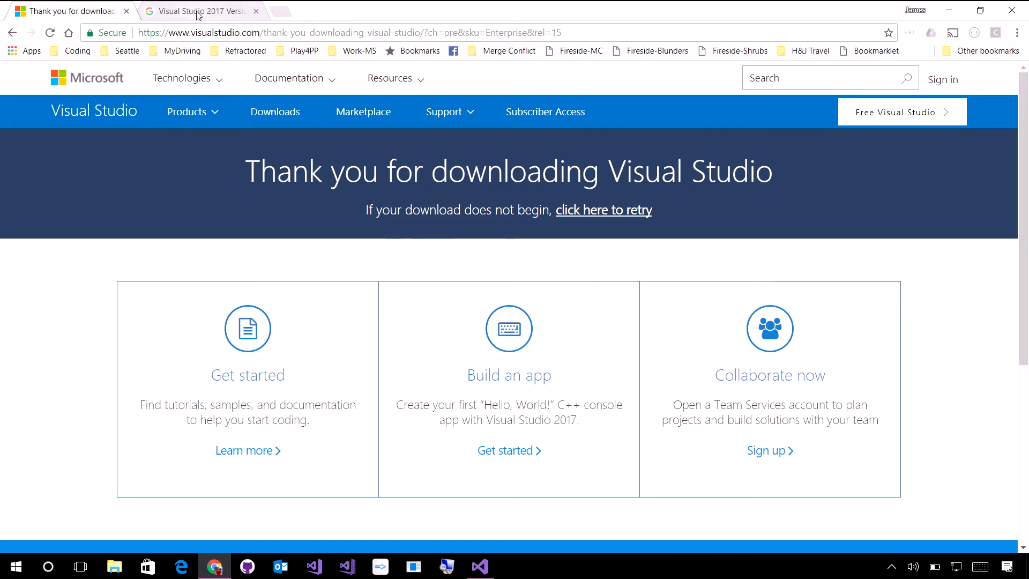
# Read through the Version 15.4 Preview blog post, then return to the thank-you download page
pyautogui.click(196, 11)
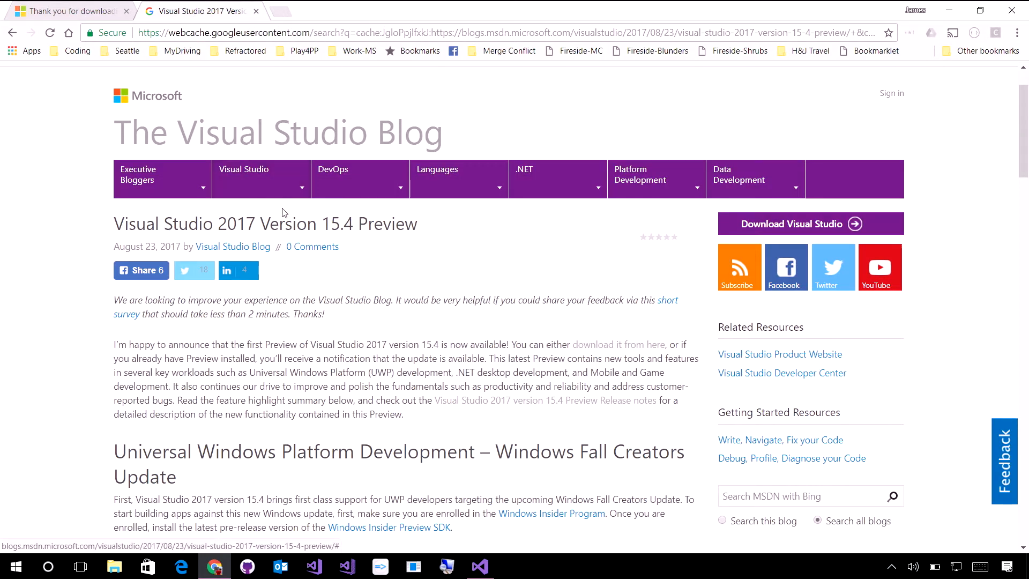
pyautogui.scroll(-3)
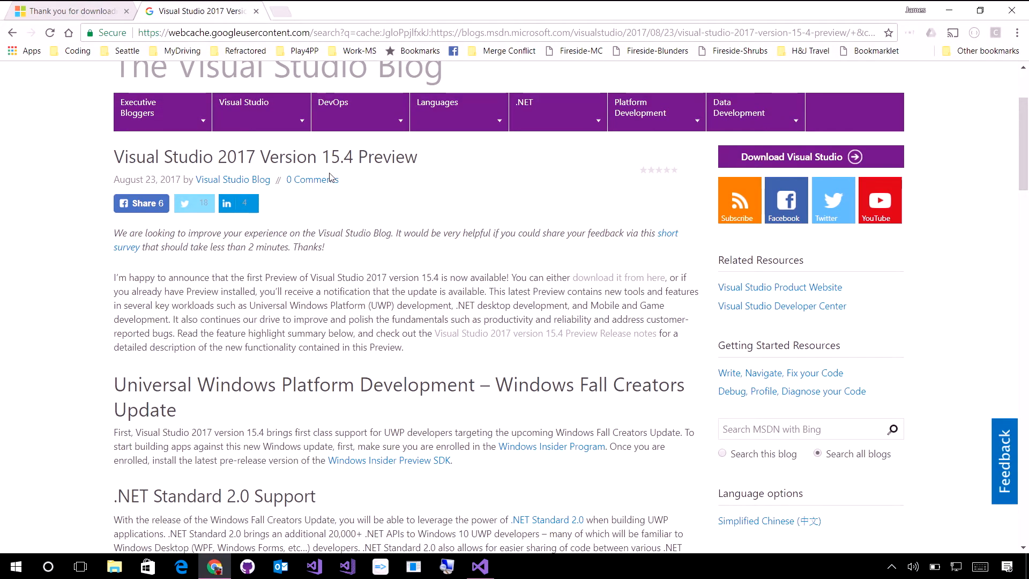
pyautogui.scroll(-3)
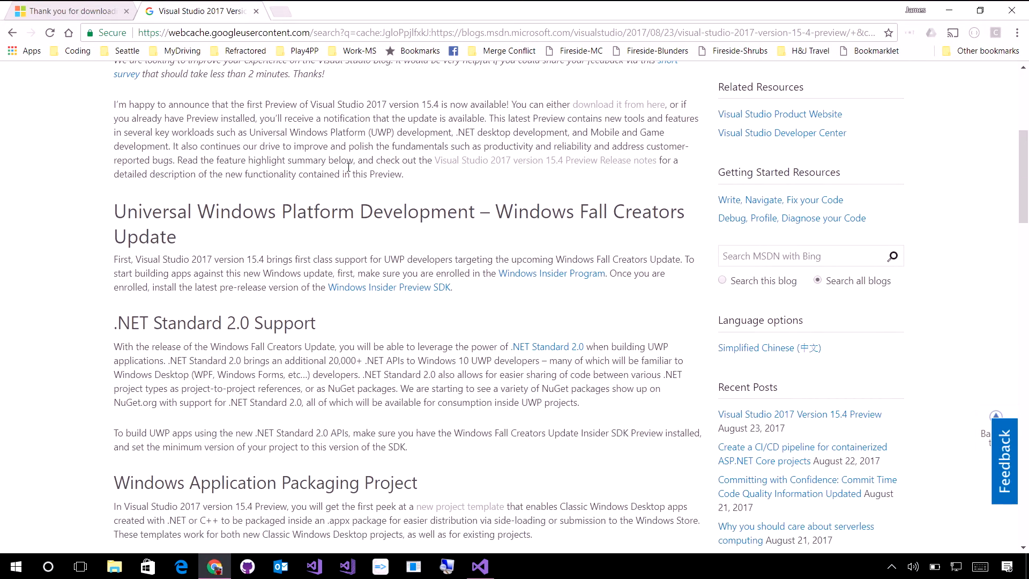
pyautogui.scroll(-3)
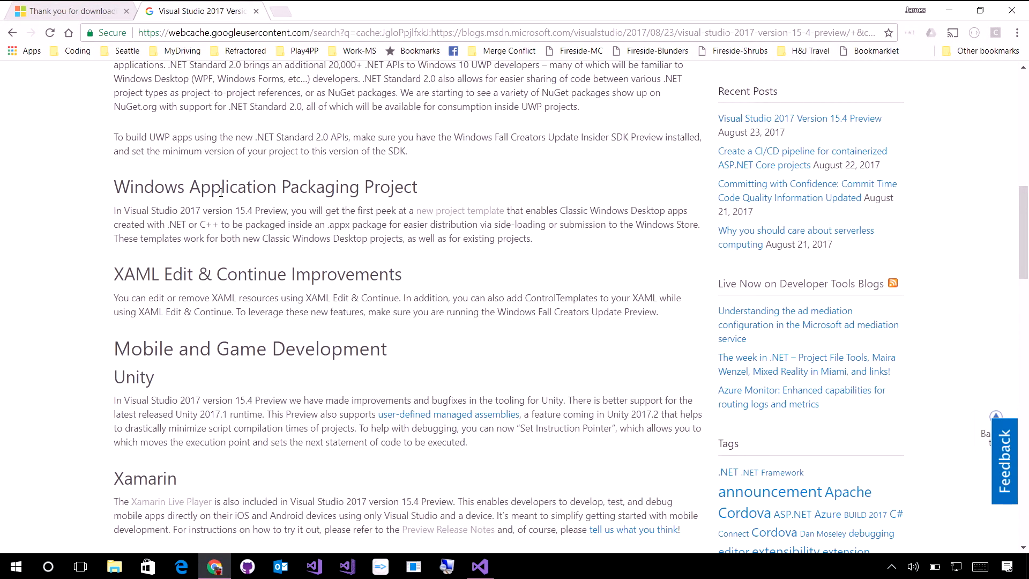
pyautogui.scroll(-3)
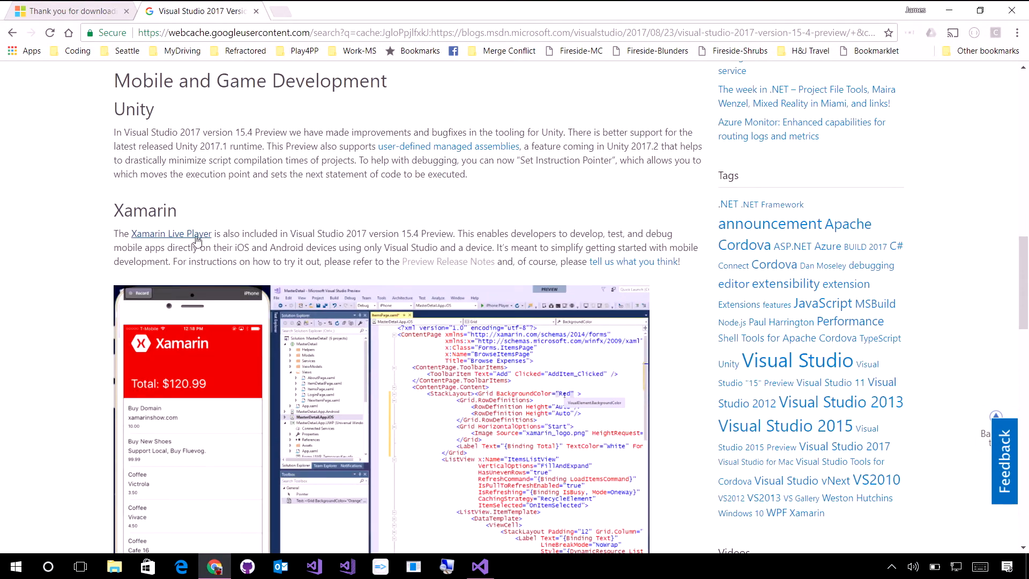
pyautogui.scroll(-3)
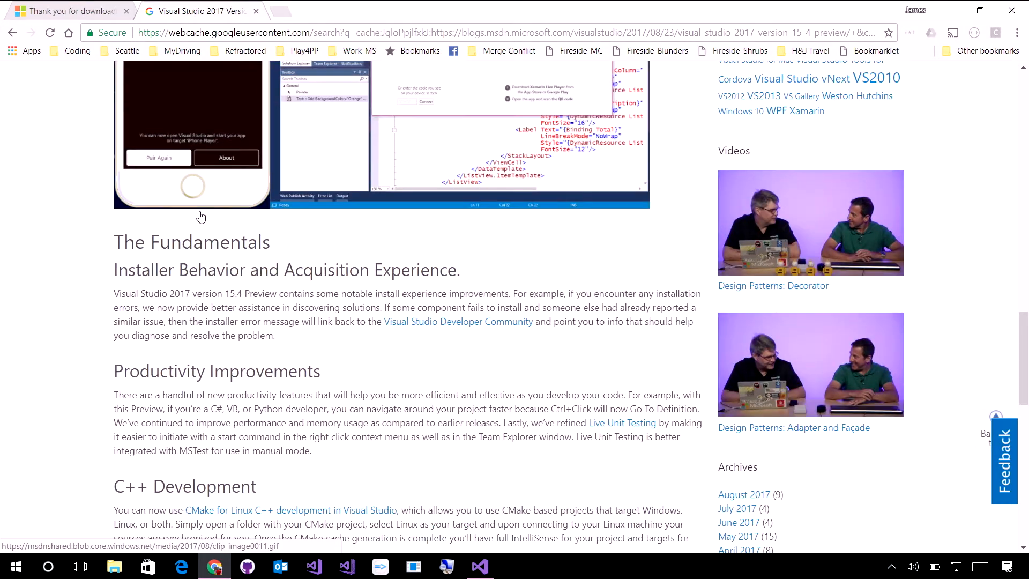
pyautogui.click(66, 11)
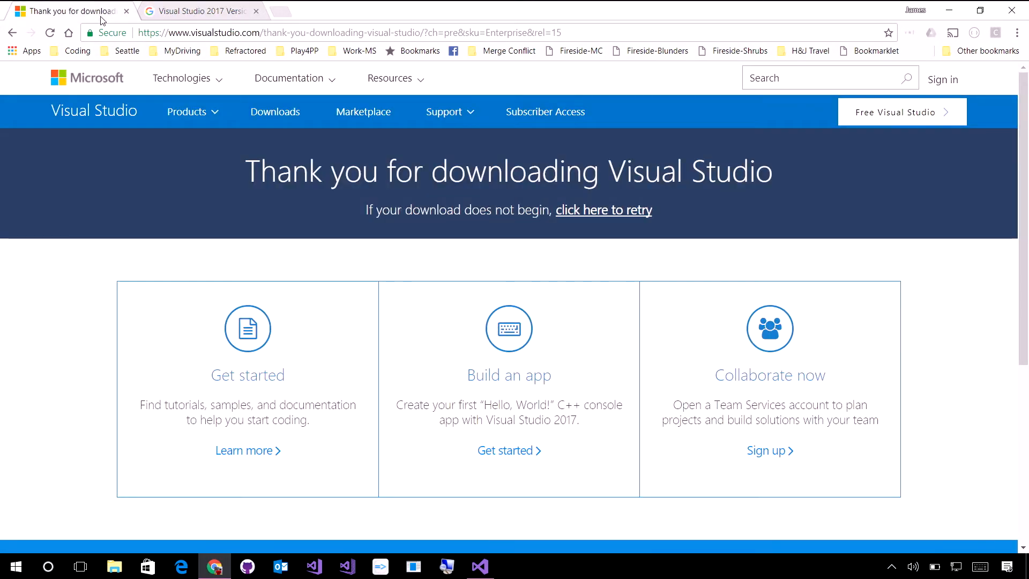